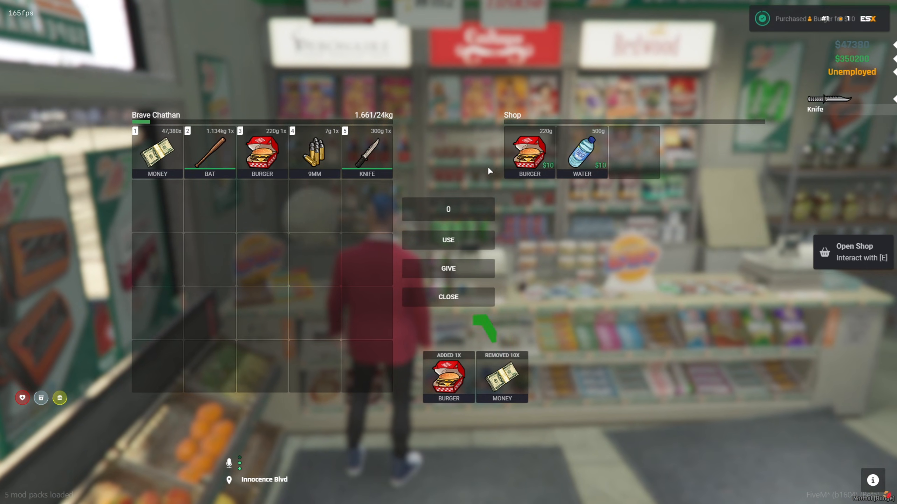
# Step: Close the burger shop inventory and walk the character along the city sidewalk
pyautogui.click(581, 152)
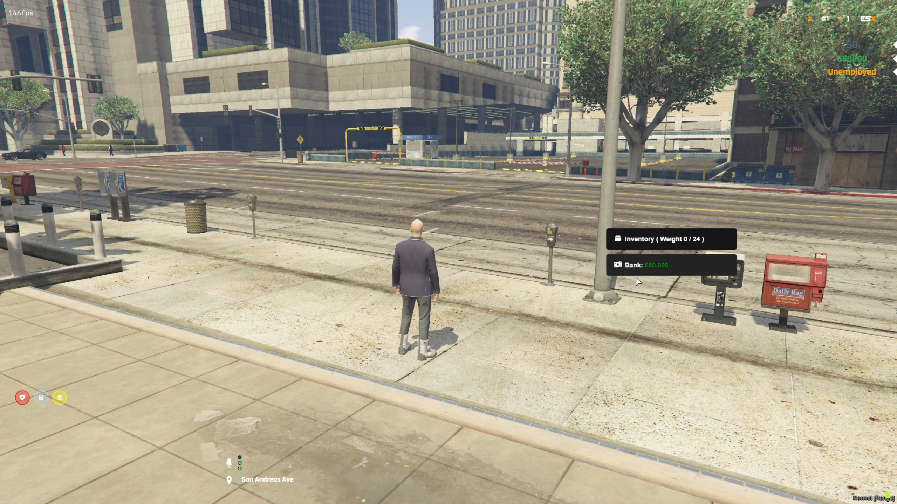
pyautogui.moveTo(696, 245)
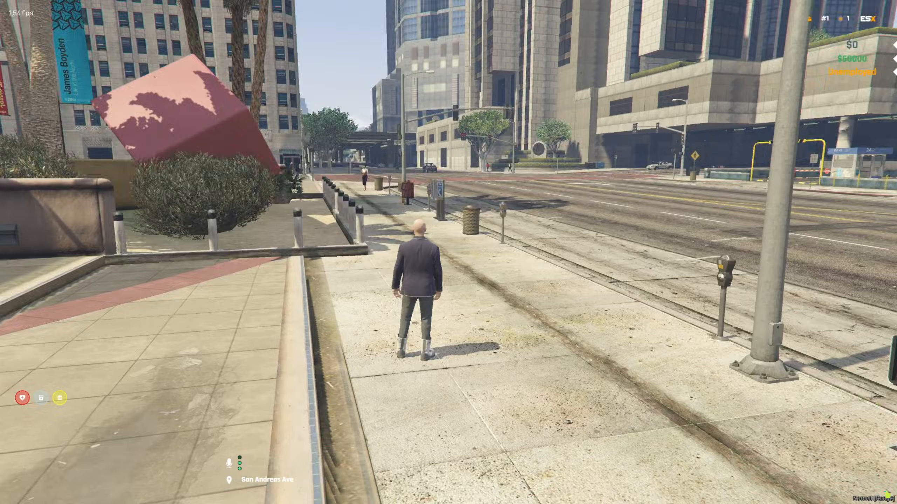
pyautogui.press('w')
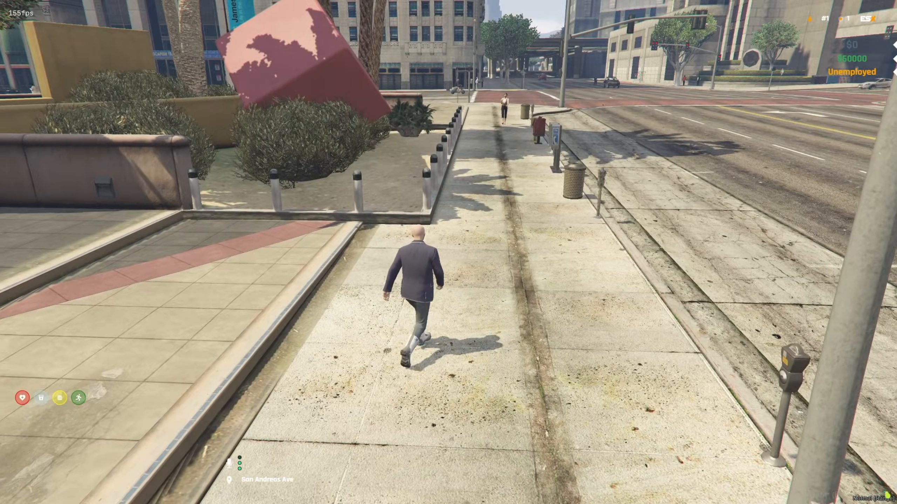
pyautogui.press('w')
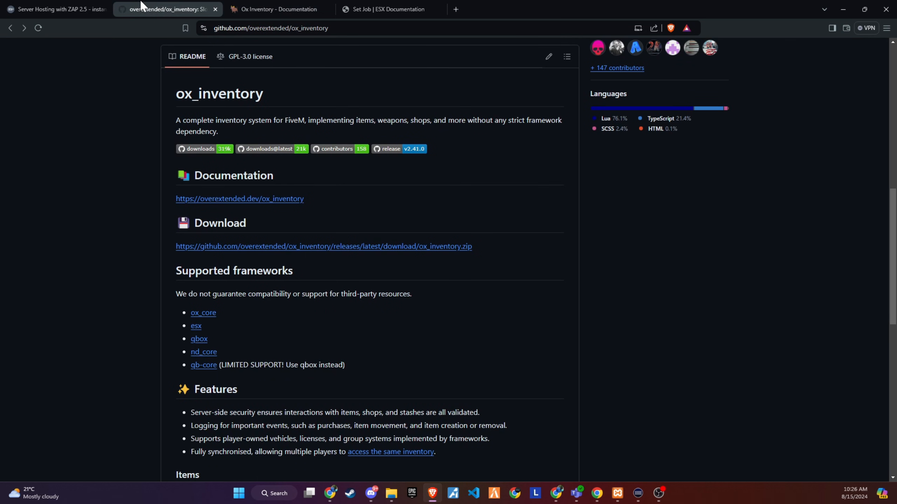
# Step: Download ox_inventory.zip from the v2.41.0 GitHub release assets into Downloads
pyautogui.scroll(3)
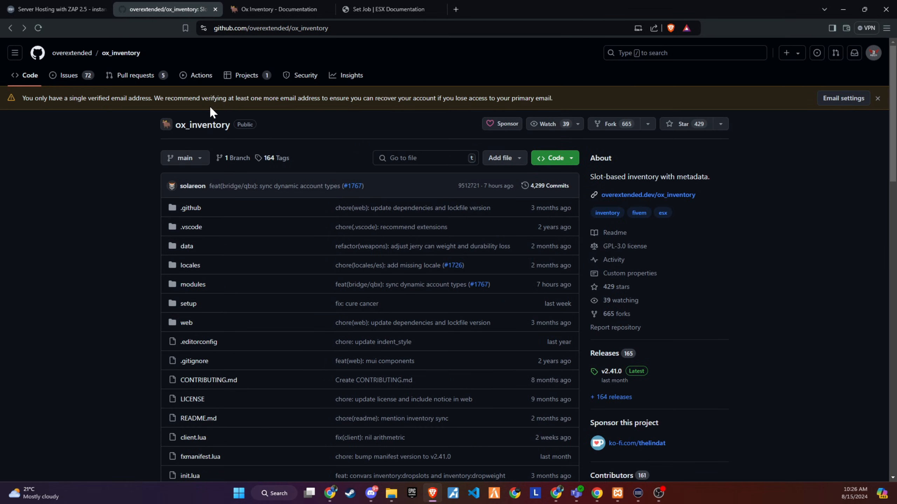
pyautogui.scroll(-3)
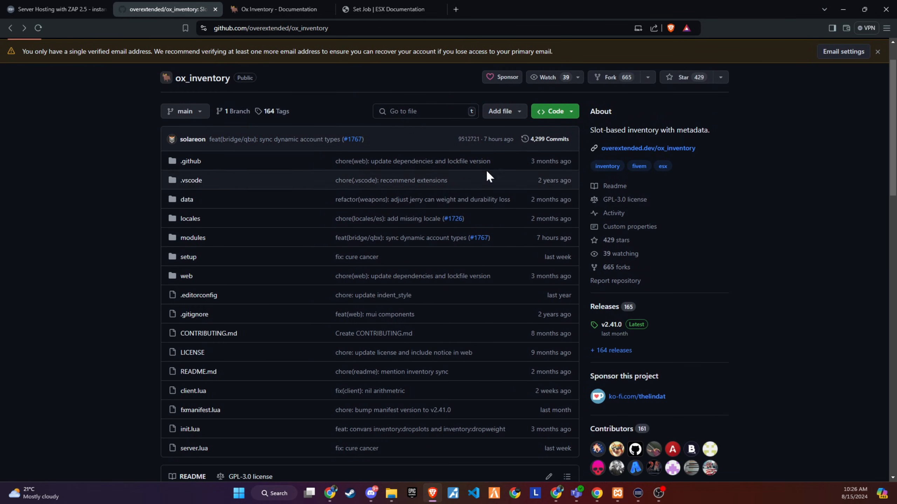
pyautogui.moveTo(610, 324)
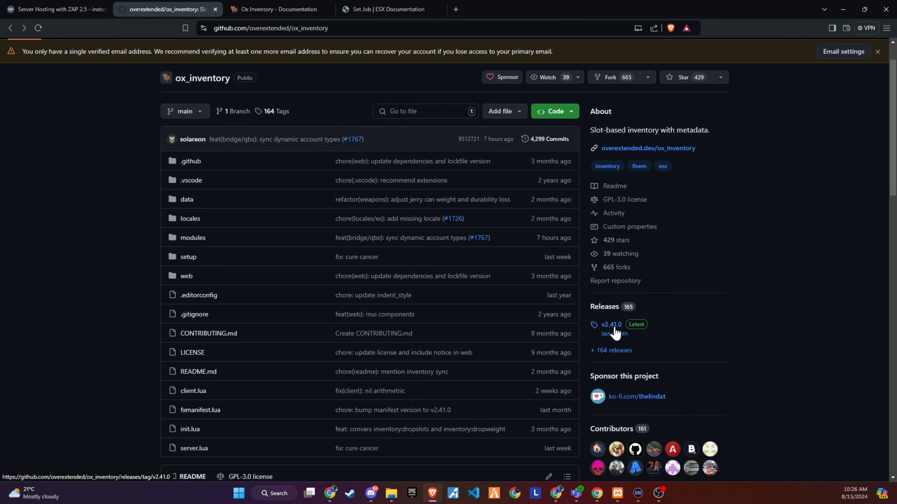
pyautogui.click(610, 325)
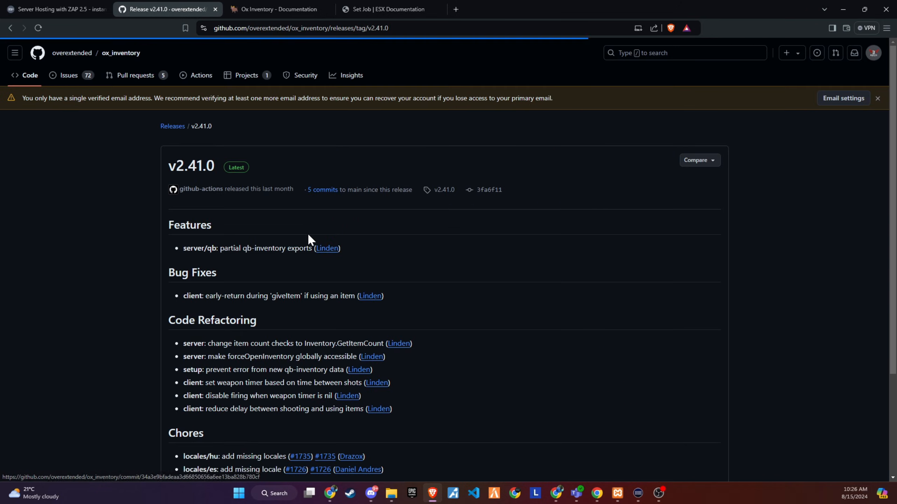
pyautogui.scroll(-3)
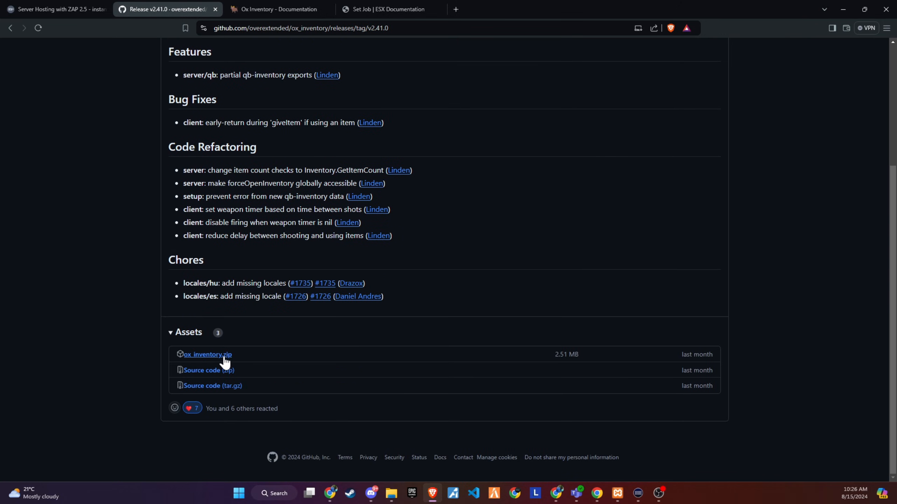
pyautogui.click(207, 355)
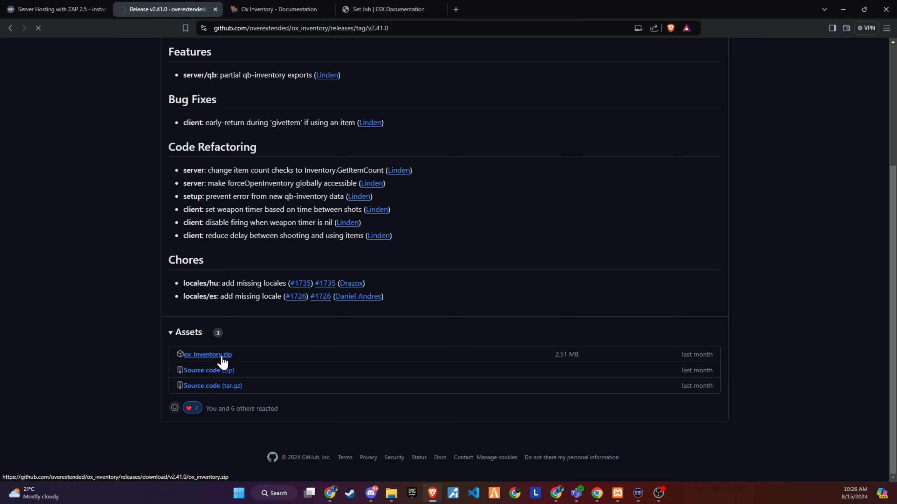
pyautogui.click(206, 355)
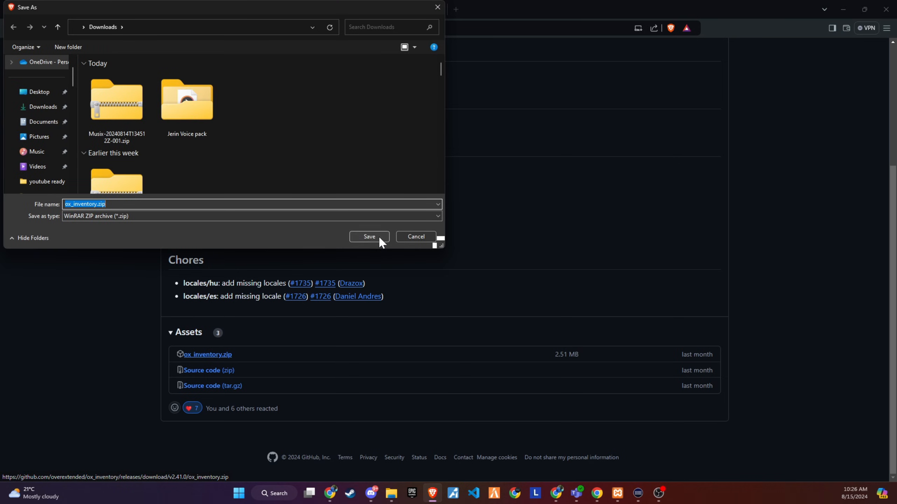
pyautogui.click(369, 237)
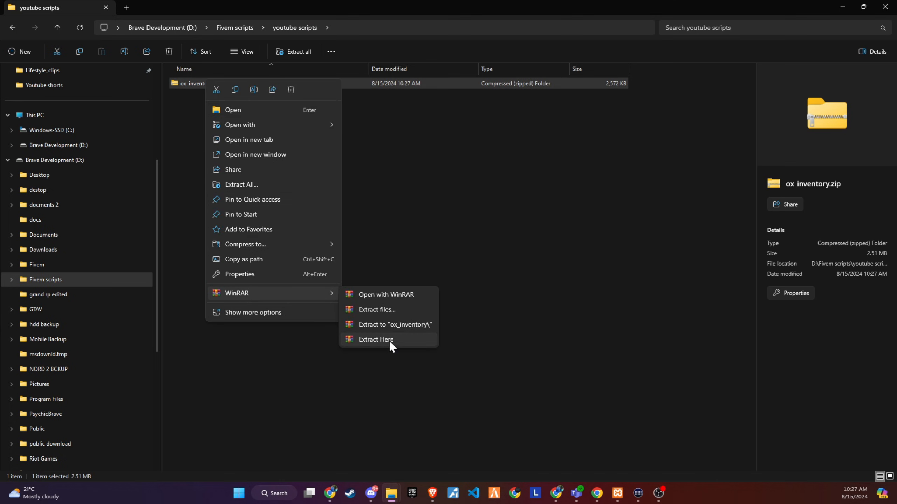
# Step: Extract ox_inventory.zip and paste the folder into a new [OX] folder under resources
pyautogui.click(376, 339)
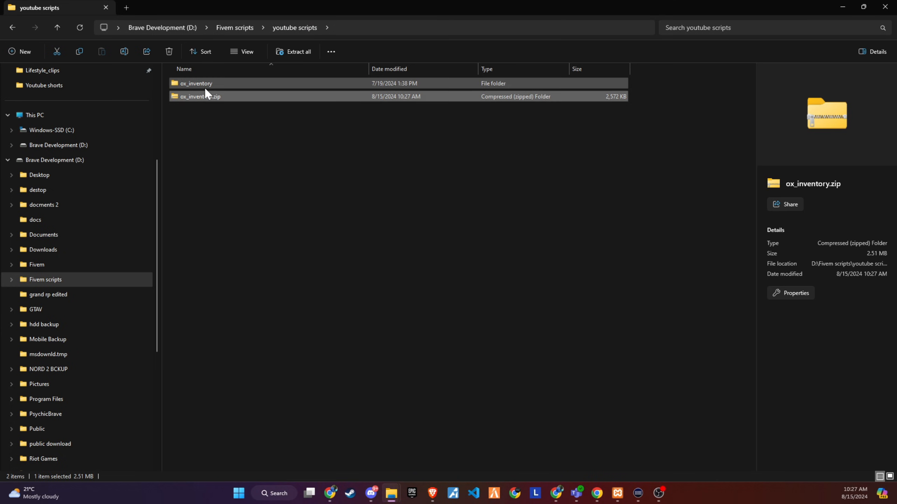
pyautogui.click(196, 83)
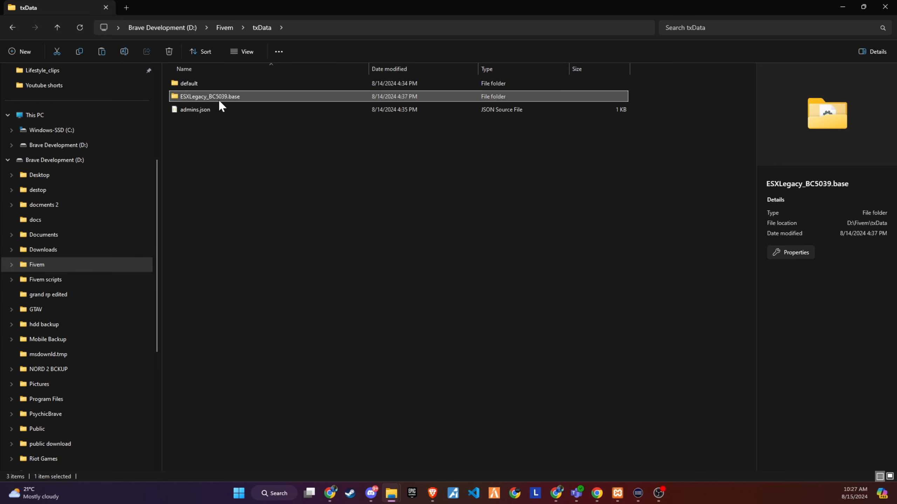
pyautogui.doubleClick(210, 96)
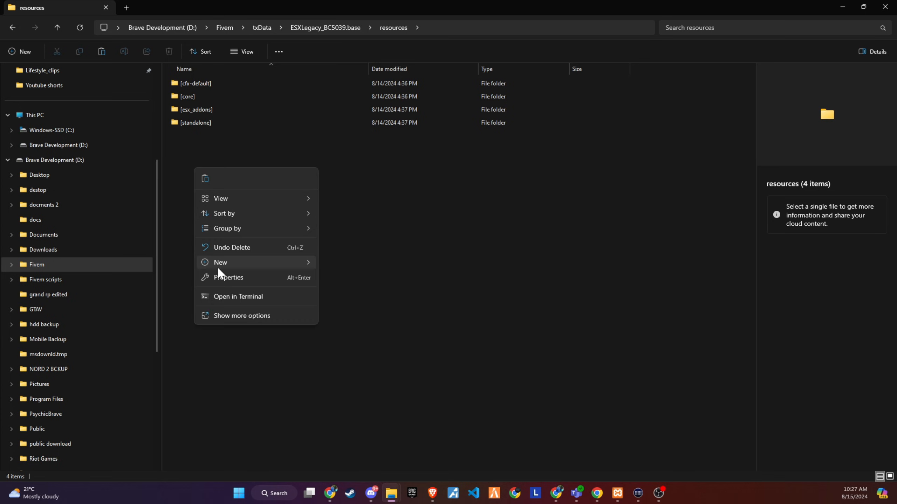
pyautogui.click(220, 262)
pyautogui.write('[OX]')
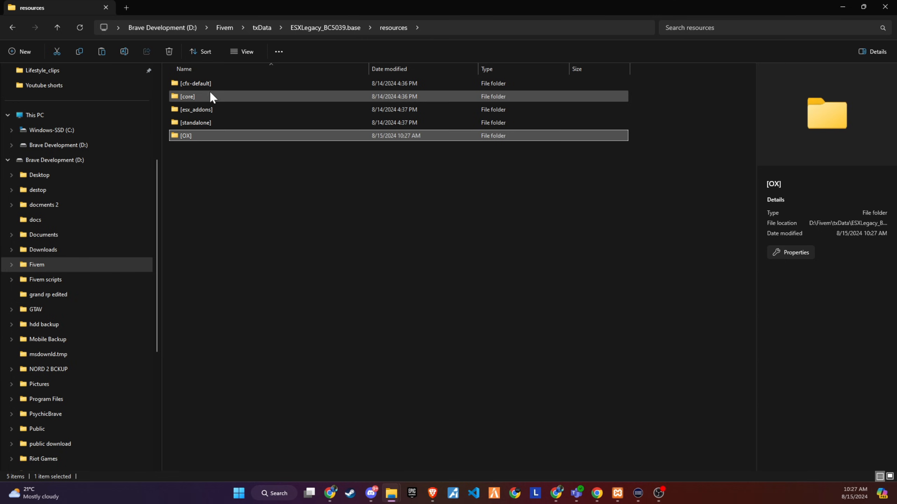
pyautogui.doubleClick(186, 136)
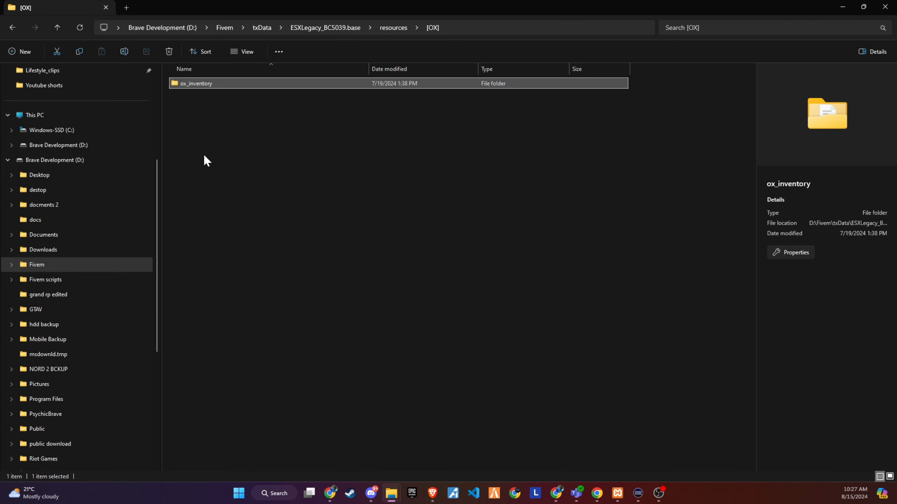
pyautogui.click(351, 439)
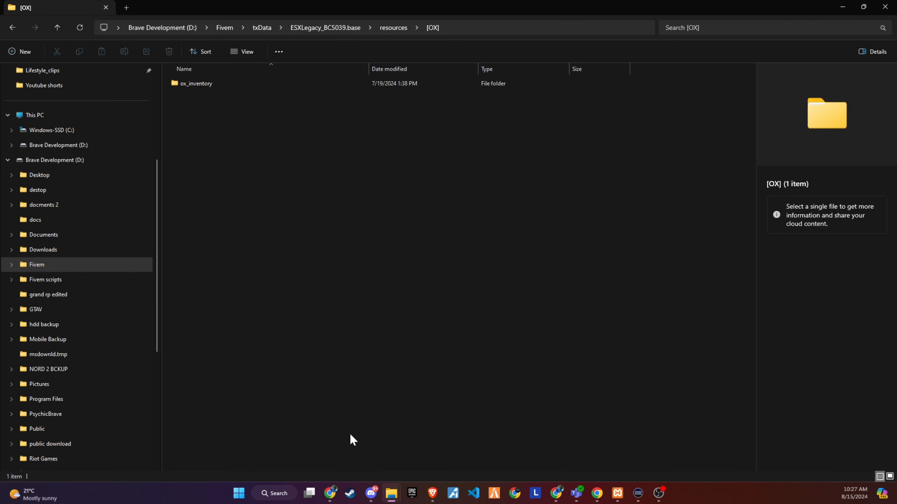
pyautogui.moveTo(680, 418)
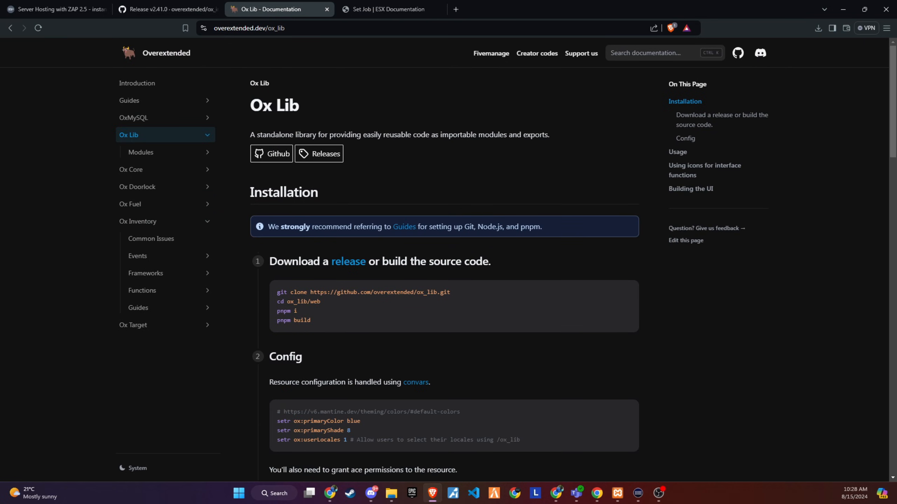
# Step: Fetch ox_lib from GitHub and download the latest ox_target.zip release asset
pyautogui.scroll(-3)
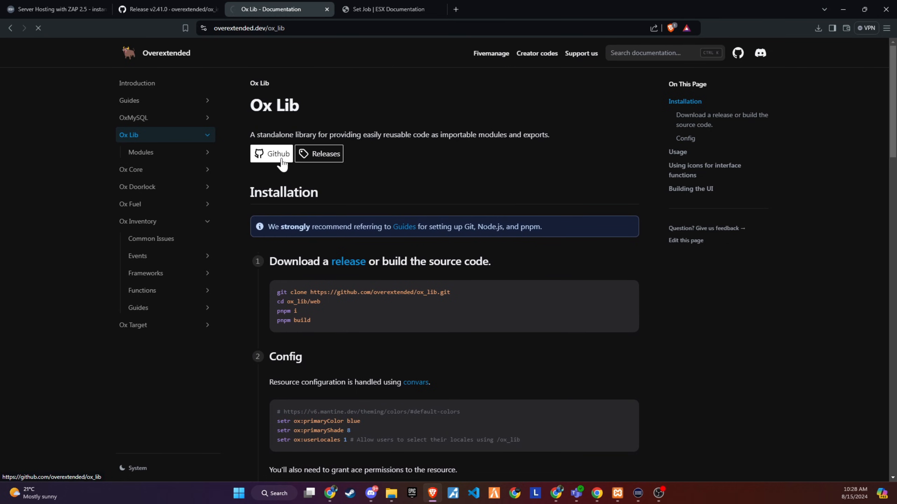
pyautogui.click(138, 222)
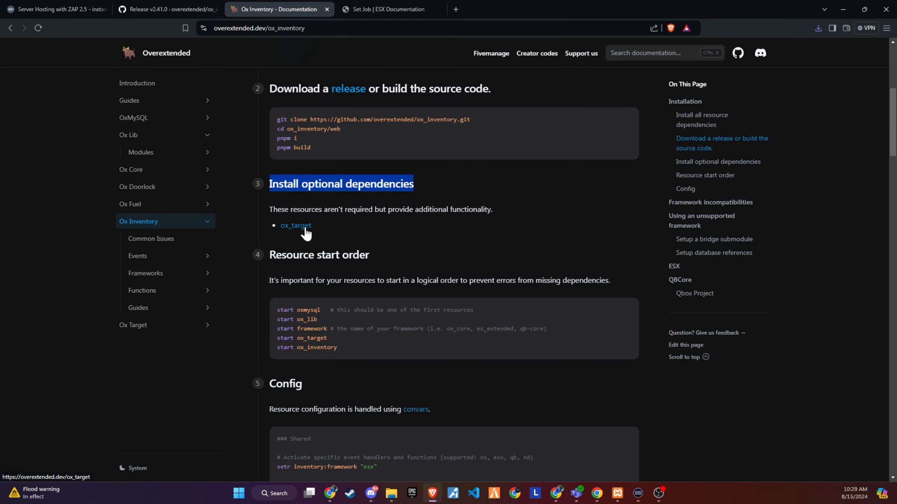
pyautogui.click(296, 226)
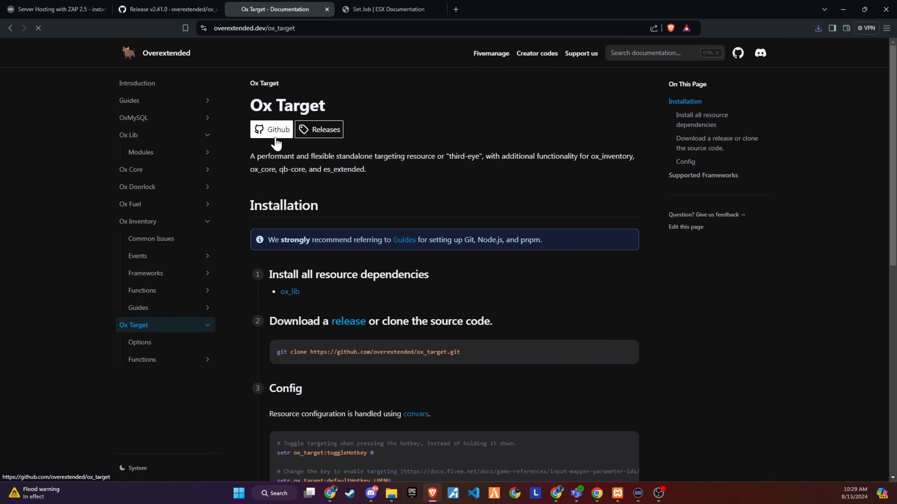
pyautogui.click(272, 130)
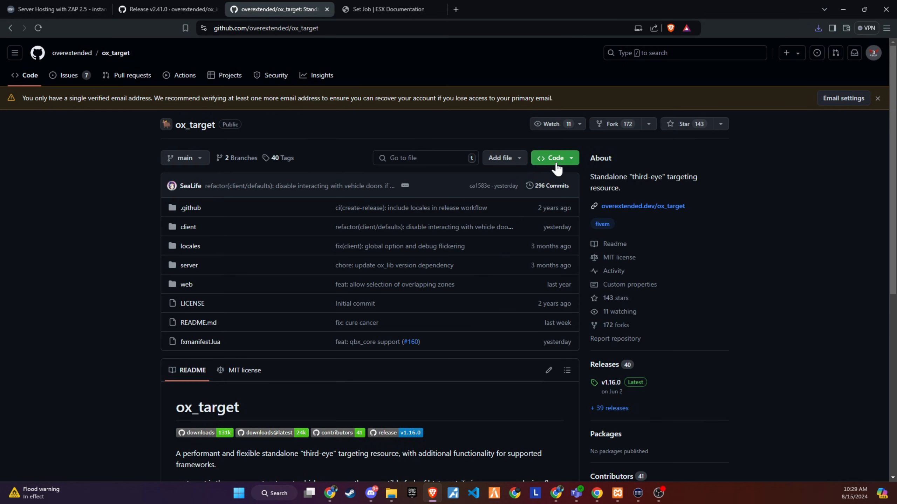
pyautogui.moveTo(609, 384)
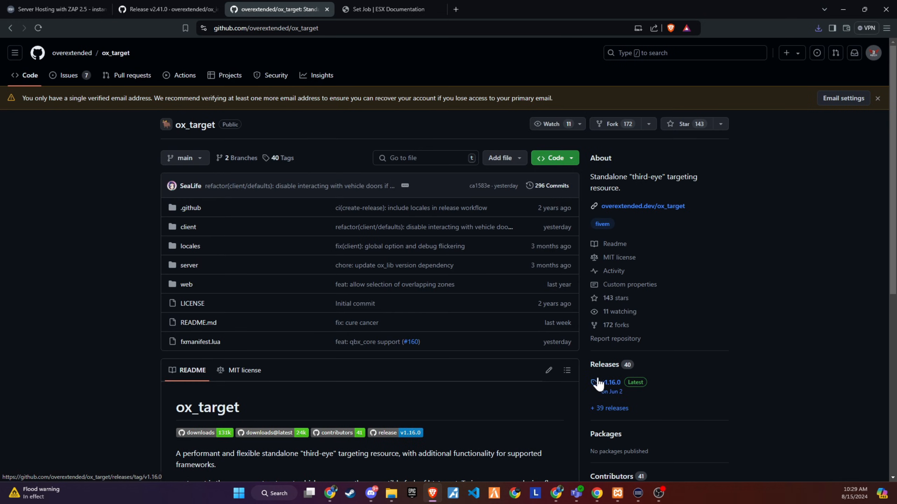
pyautogui.click(608, 383)
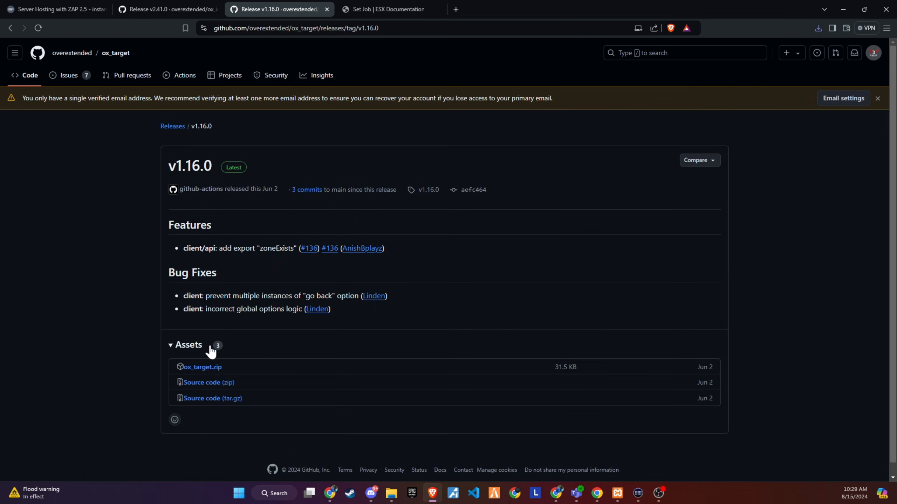
pyautogui.click(391, 496)
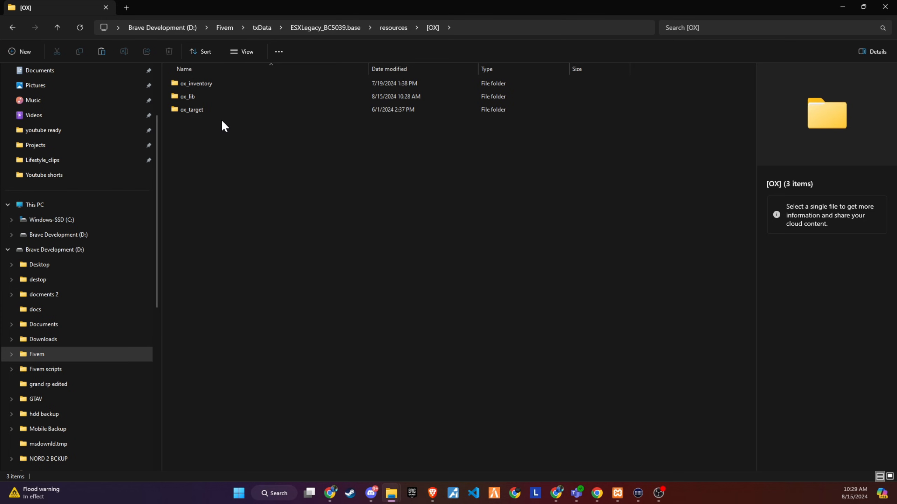
pyautogui.moveTo(445, 188)
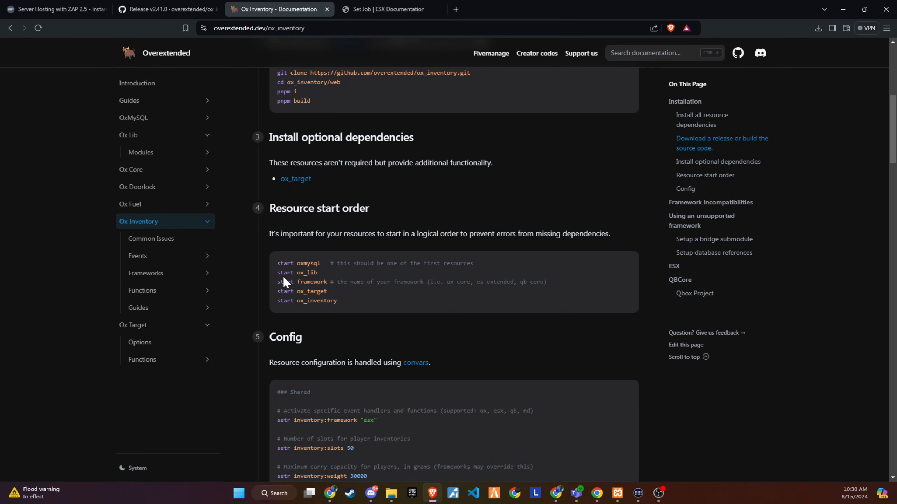
# Step: Copy the 'start ox_lib' line from the docs and open server.cfg
pyautogui.doubleClick(297, 263)
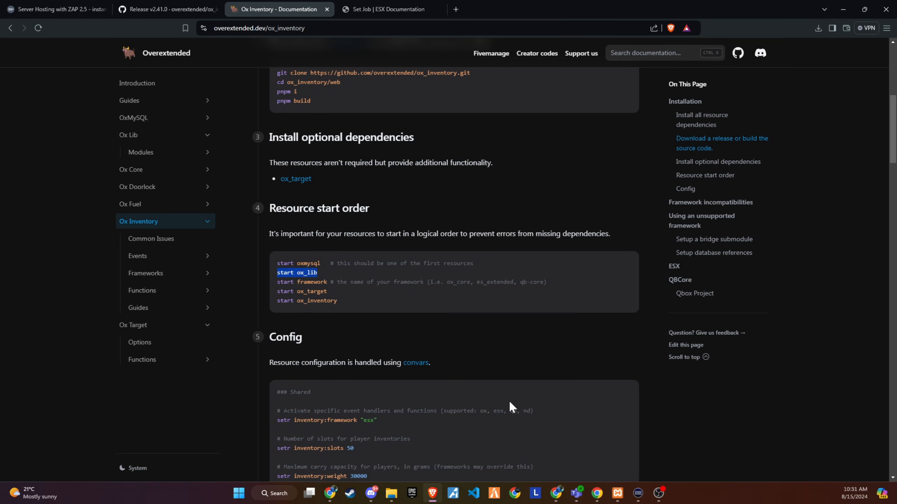
pyautogui.moveTo(395, 493)
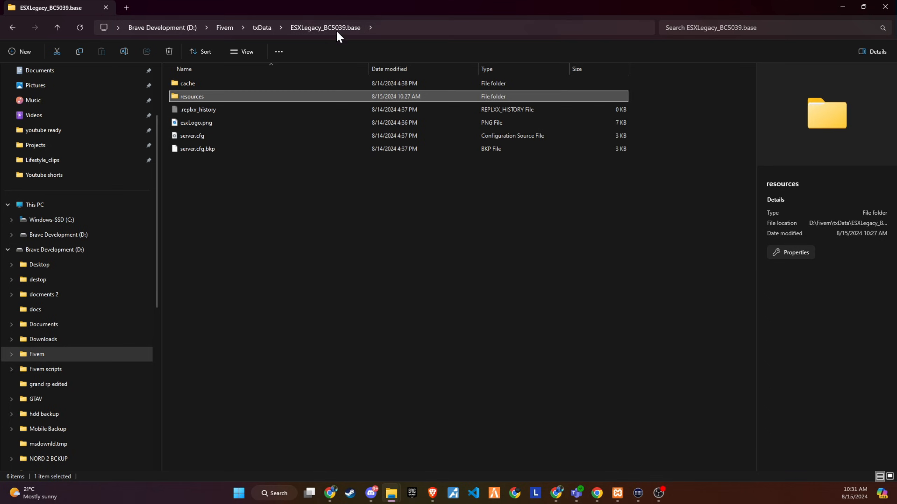
pyautogui.click(192, 136)
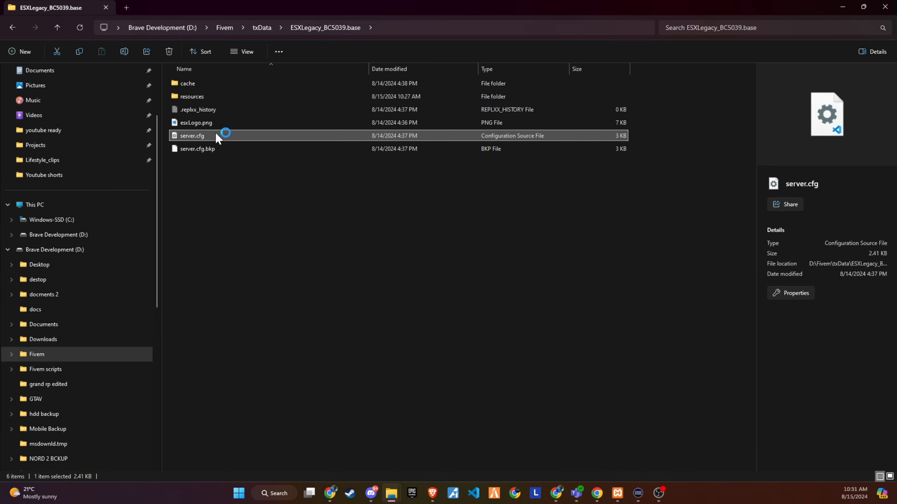
pyautogui.doubleClick(193, 136)
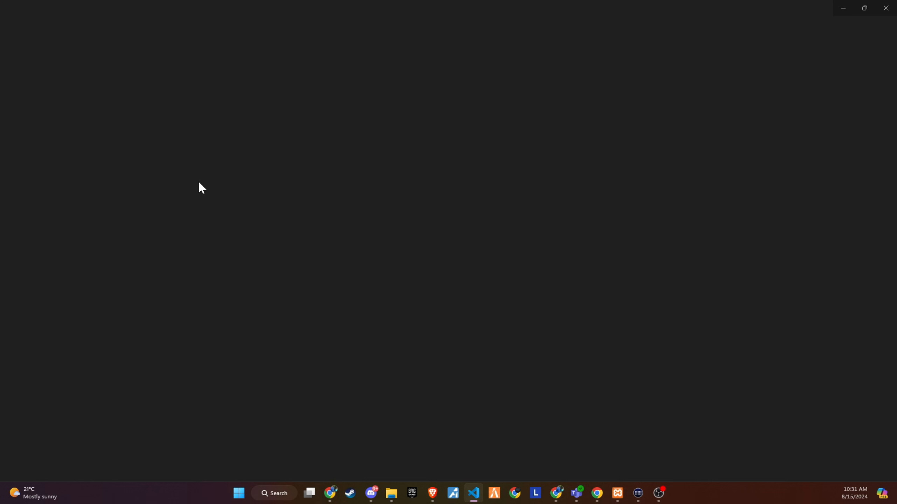
# Step: Add 'start ox_lib' above 'ensure [core]' and 'start ox_target' below it in server.cfg
pyautogui.click(473, 497)
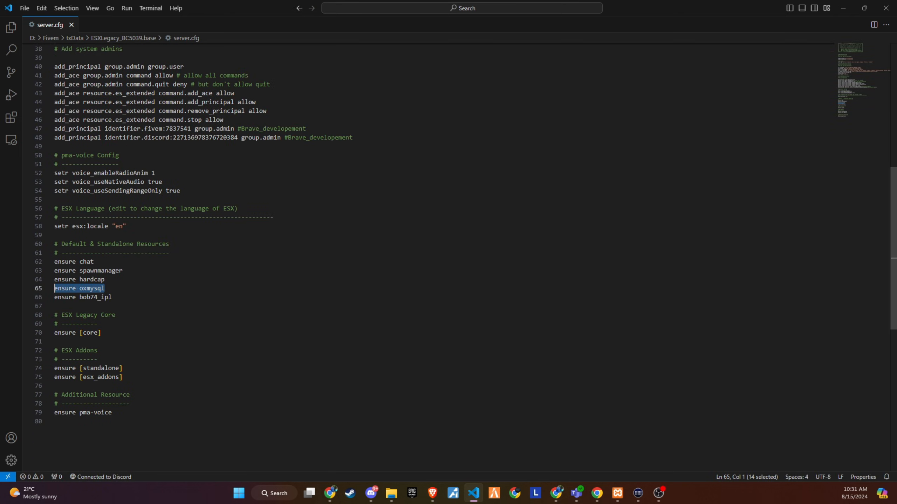
pyautogui.click(80, 324)
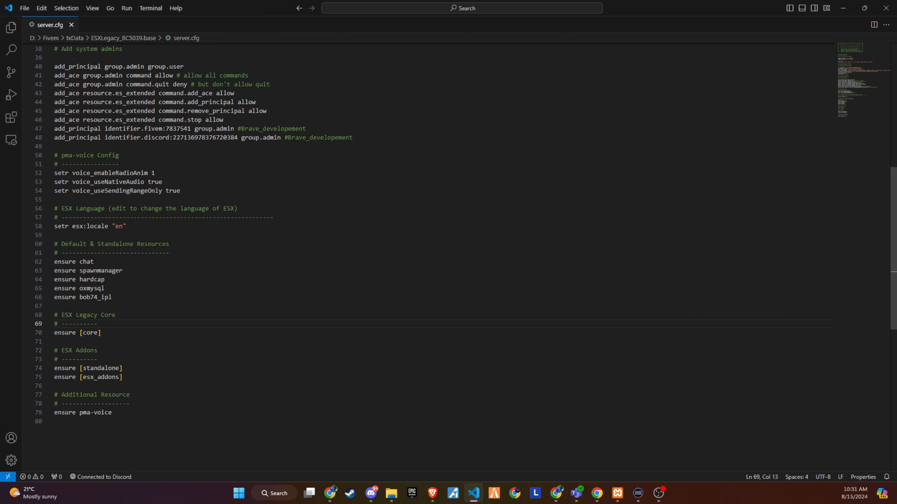
pyautogui.write('start ox_lib')
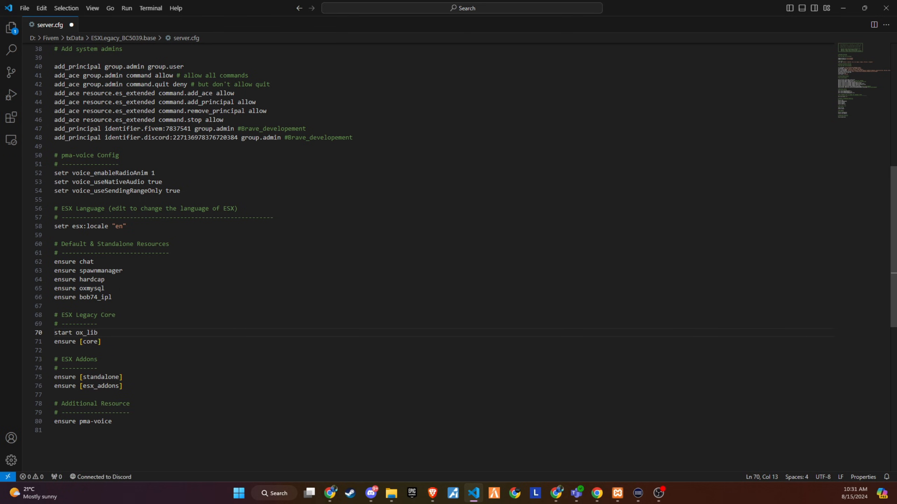
pyautogui.press('enter')
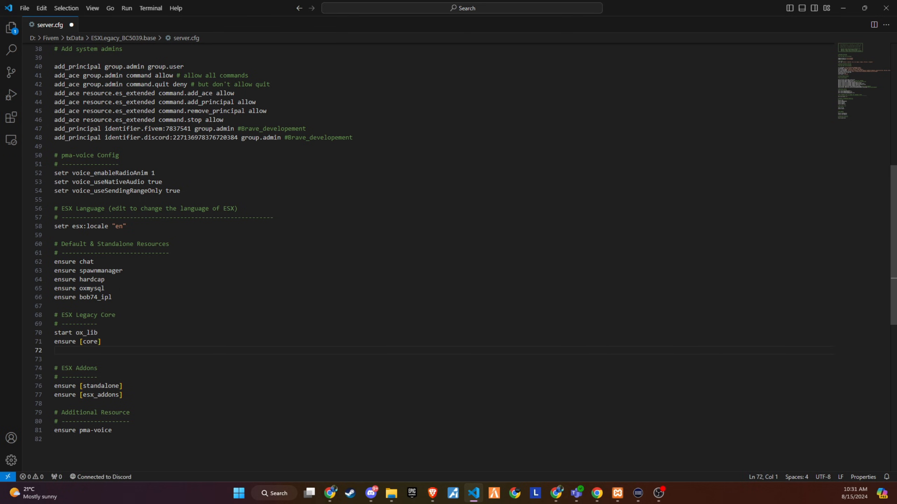
pyautogui.moveTo(391, 493)
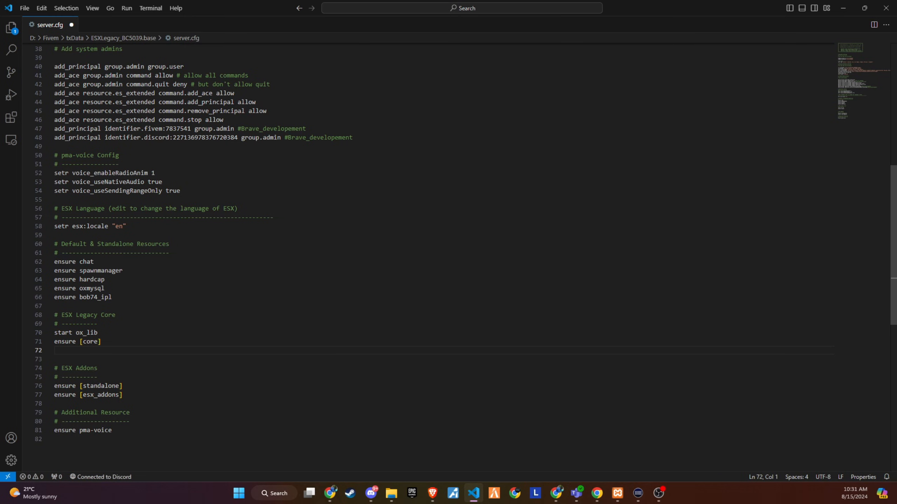
pyautogui.write('start ox_target')
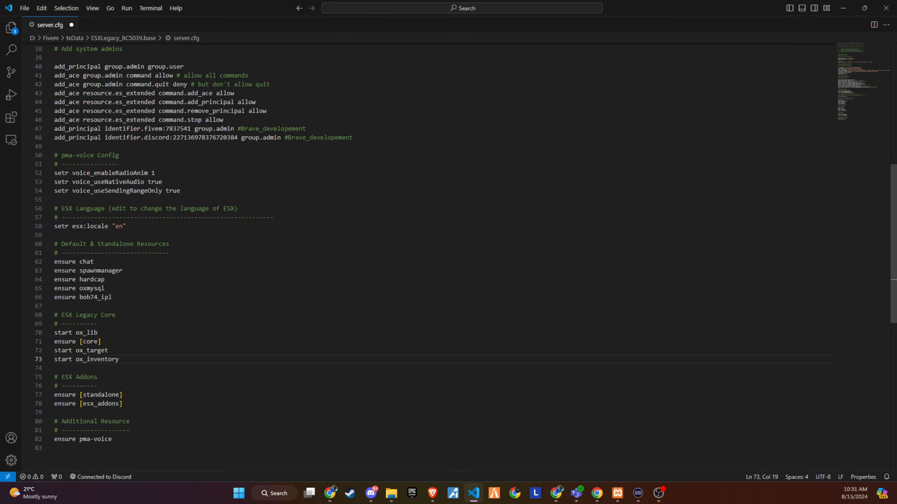
pyautogui.moveTo(12, 27)
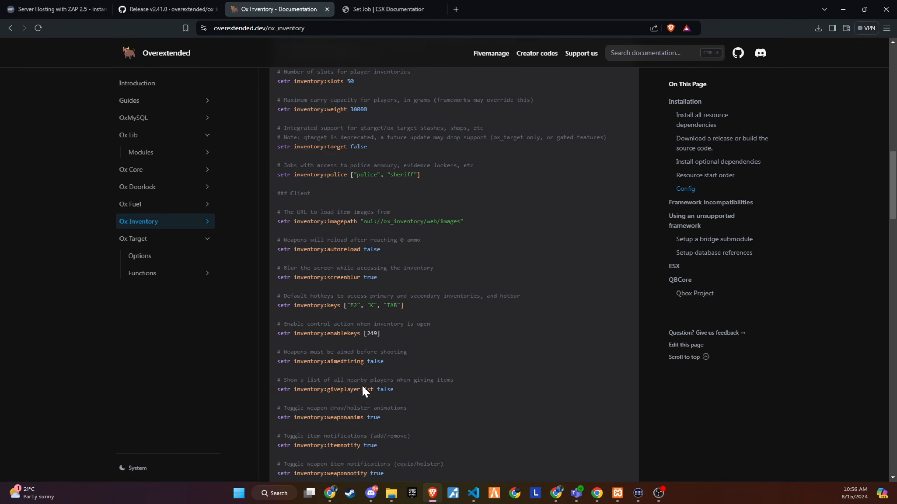
# Step: Scroll the ox_inventory docs to the Config convar code block
pyautogui.scroll(3)
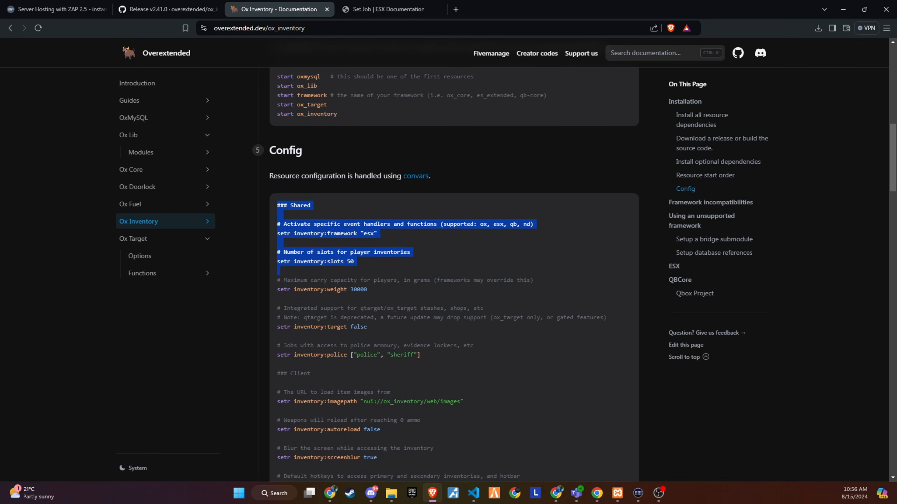
pyautogui.scroll(-3)
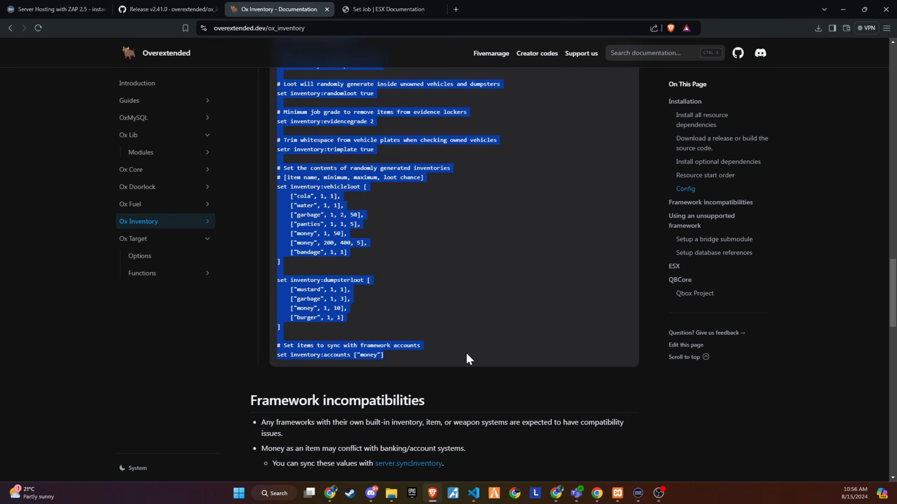
# Step: Paste the copied inventory settings into a new file in Visual Studio Code
pyautogui.click(473, 498)
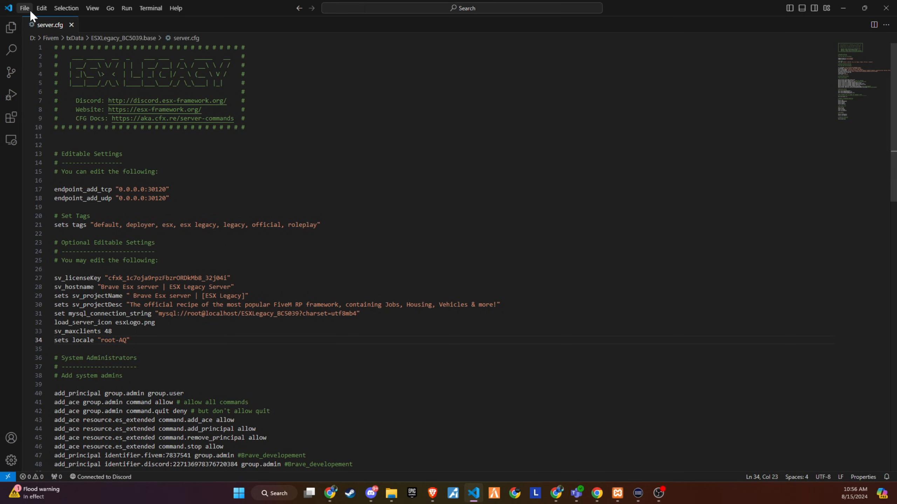
pyautogui.click(24, 7)
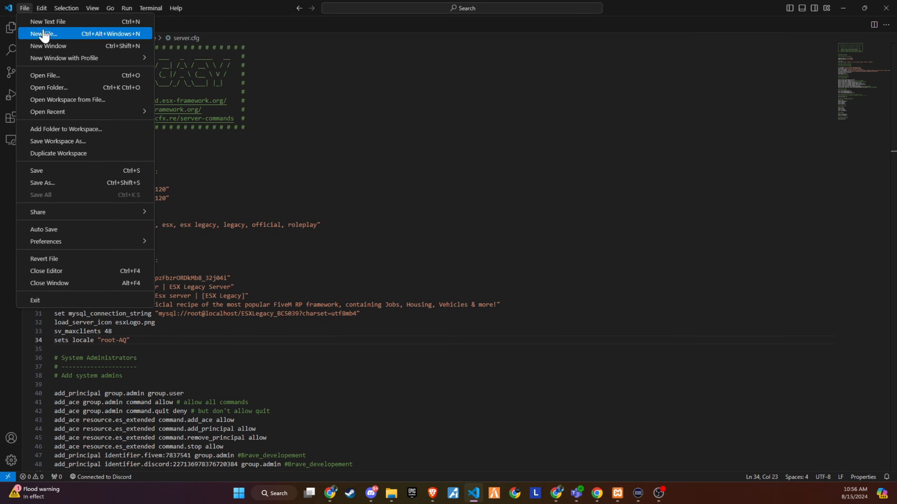
pyautogui.click(48, 21)
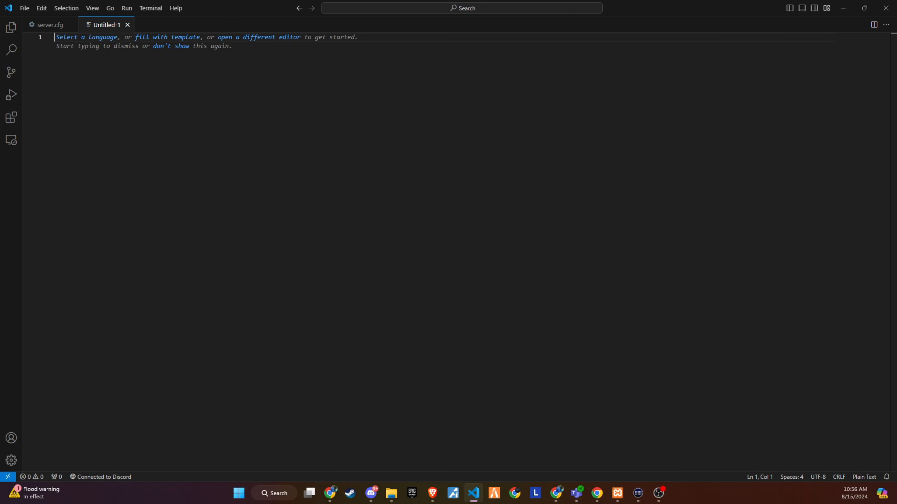
pyautogui.press('ctrl+v')
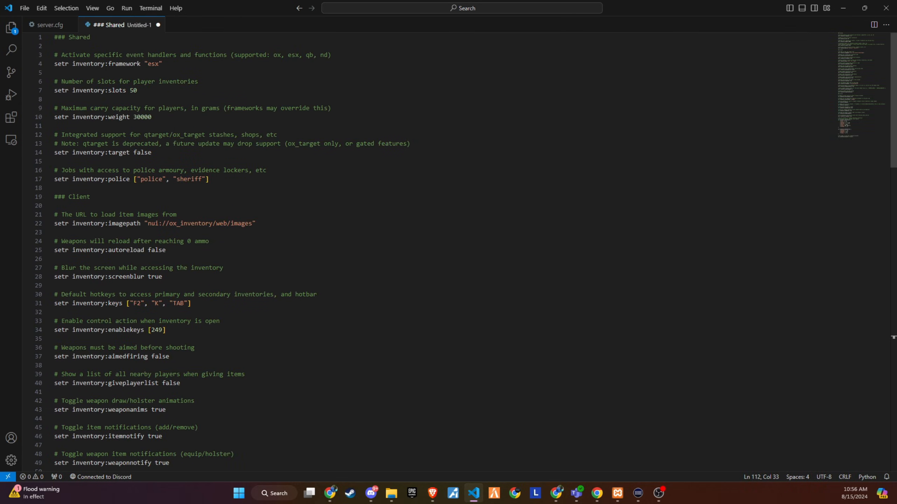
# Step: Save the new file as config.cfg in resources/[OX]/ox_inventory
pyautogui.click(24, 8)
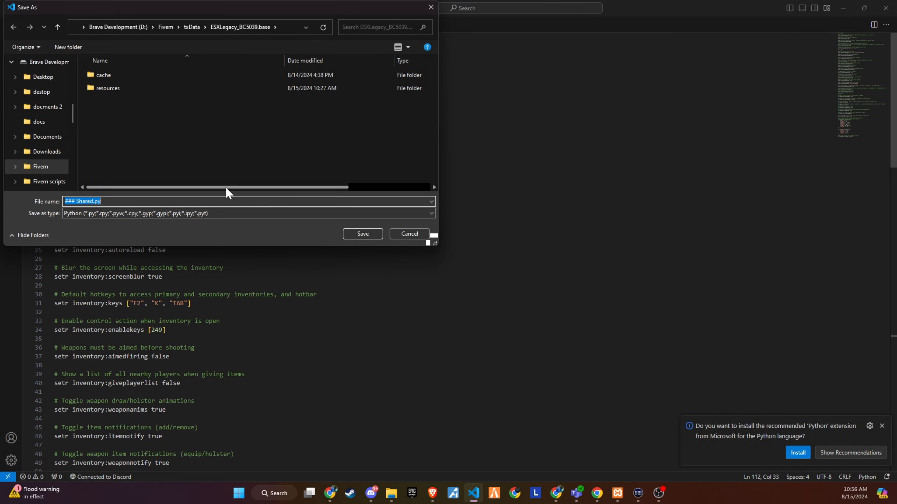
pyautogui.write('config')
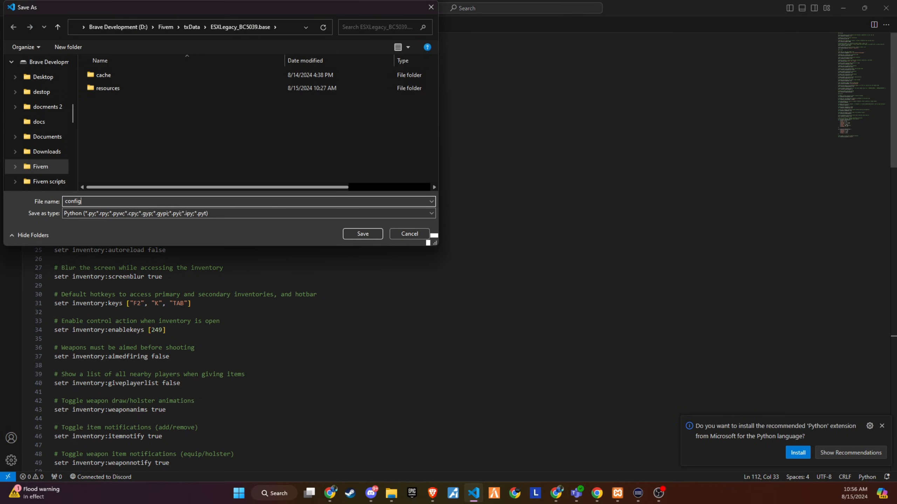
pyautogui.write('.cfg')
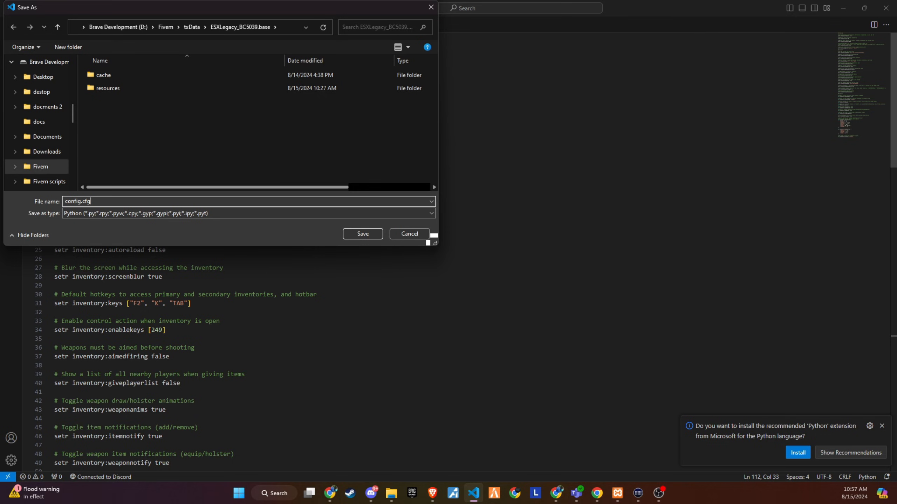
pyautogui.doubleClick(108, 88)
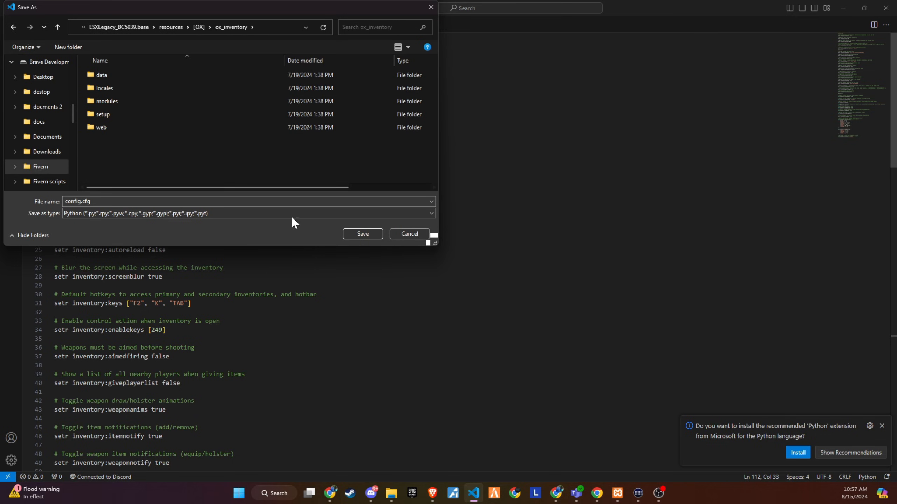
pyautogui.click(362, 233)
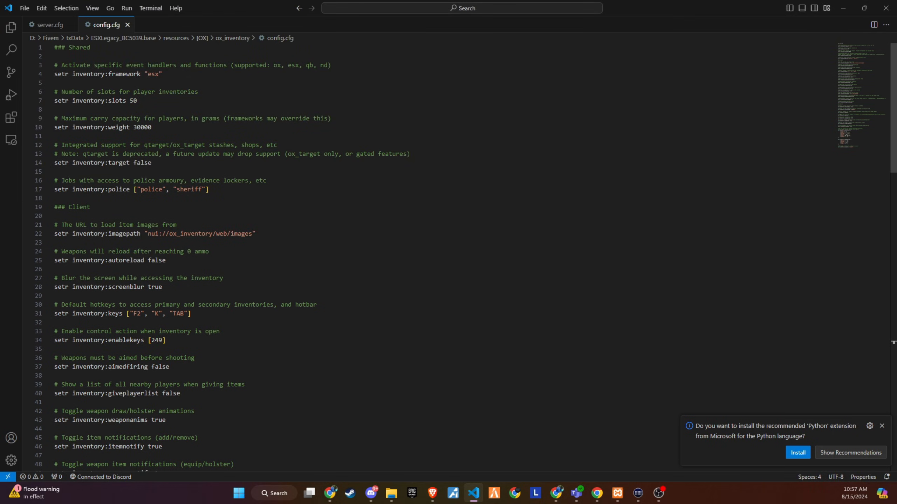
# Step: Turn on file name extensions in the ox_inventory folder to confirm config.cfg exists
pyautogui.click(390, 493)
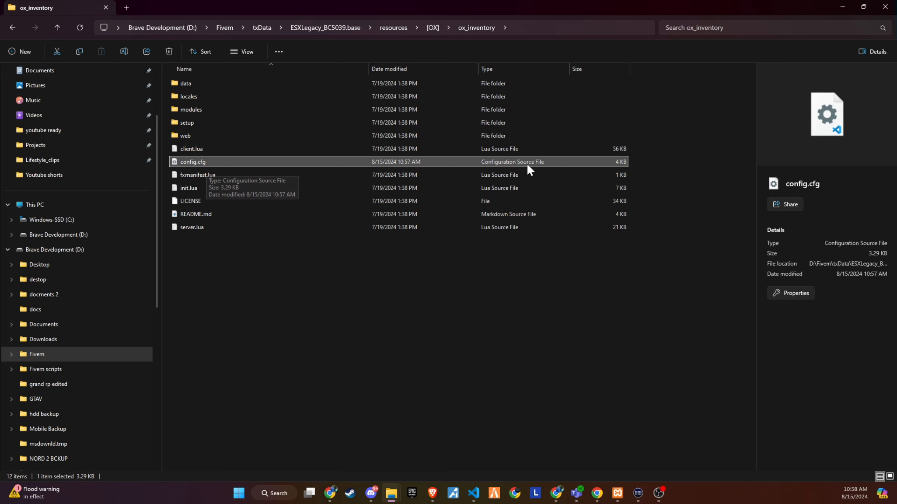
pyautogui.moveTo(521, 167)
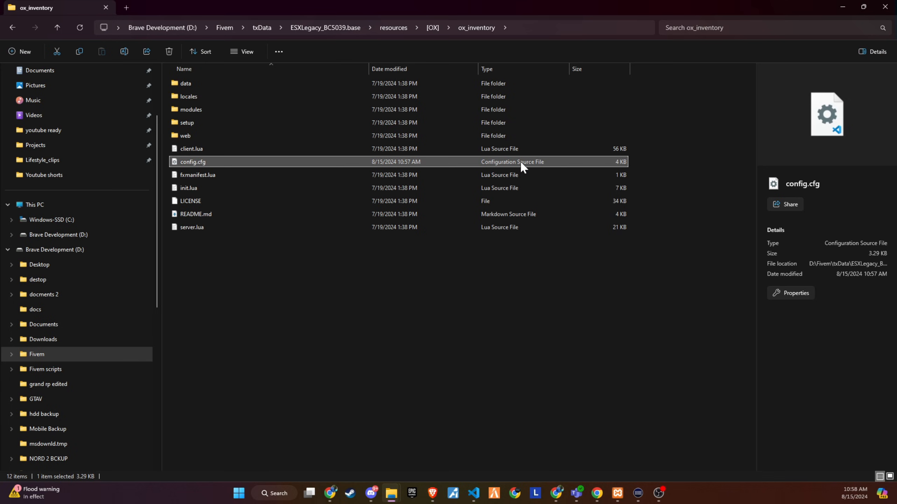
pyautogui.click(245, 50)
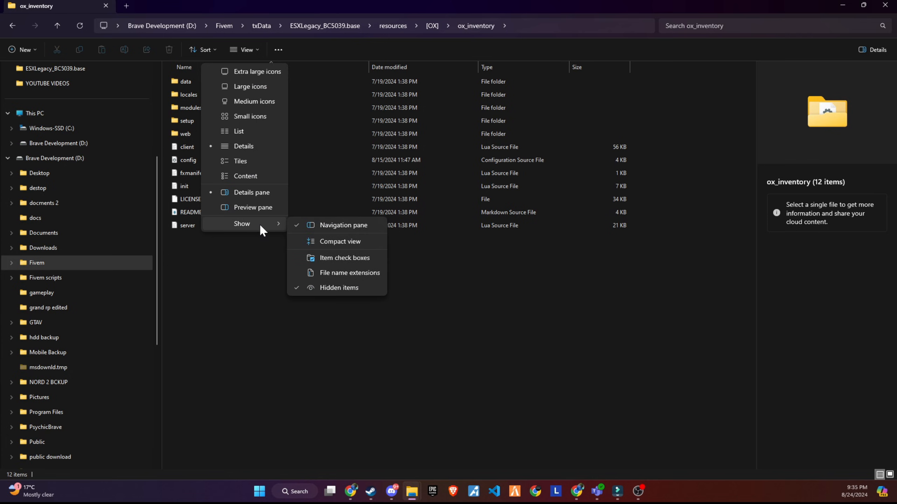
pyautogui.moveTo(350, 273)
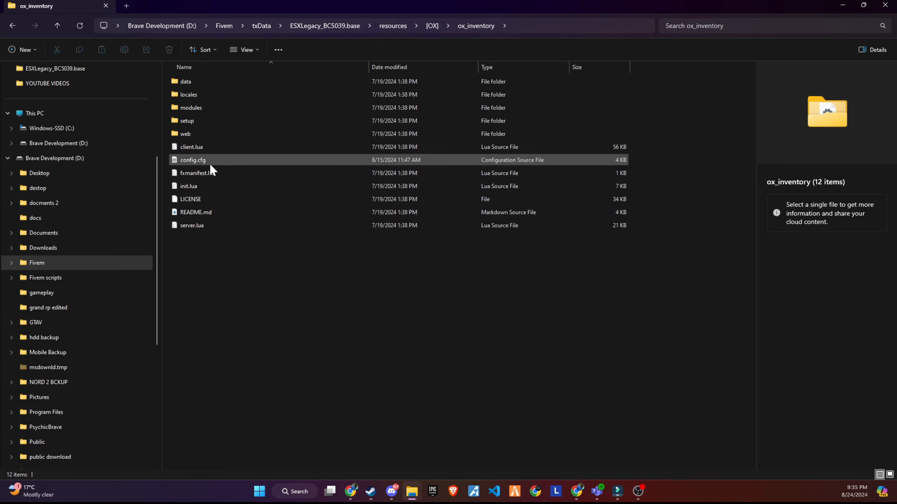
pyautogui.moveTo(244, 333)
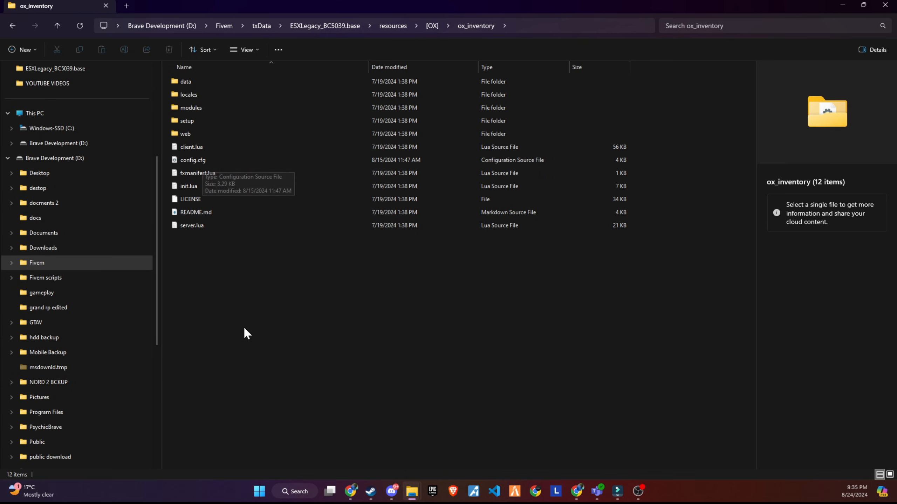
pyautogui.moveTo(301, 333)
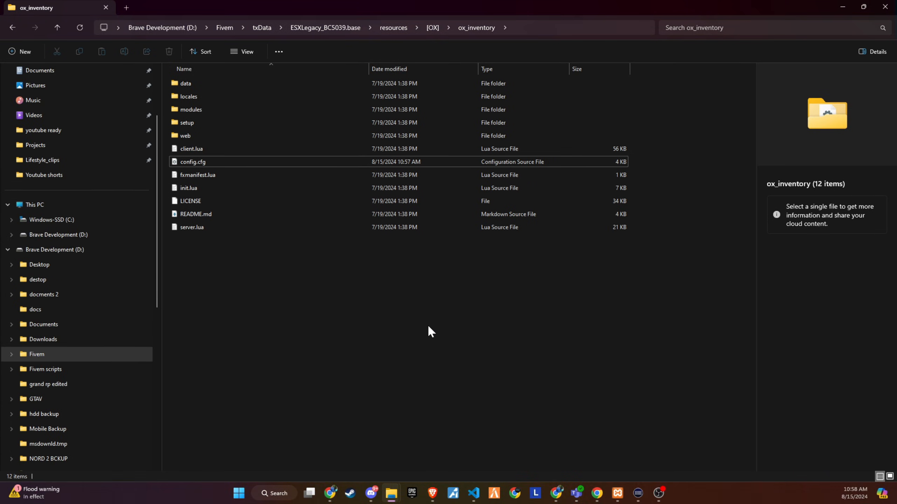
pyautogui.doubleClick(192, 162)
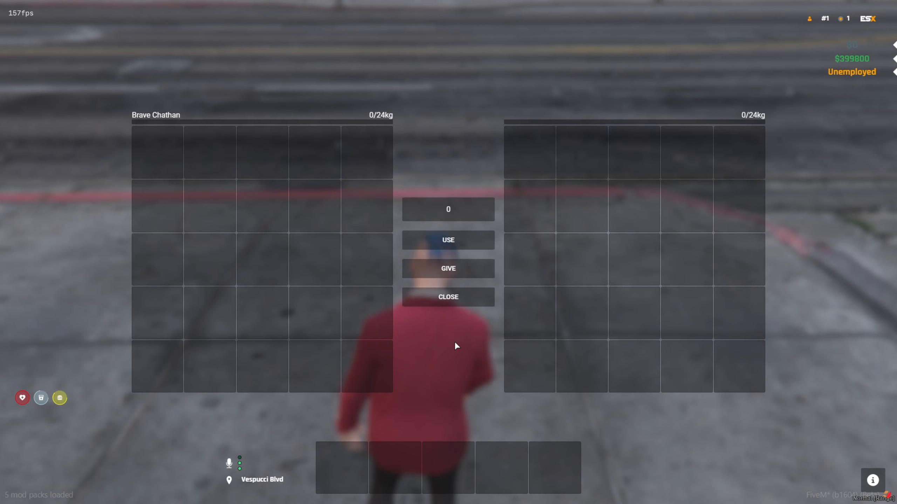
pyautogui.moveTo(619, 192)
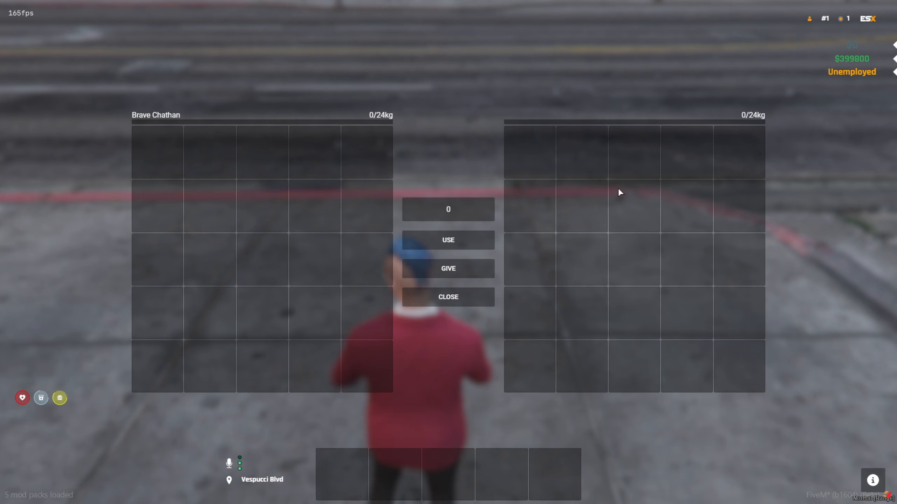
# Step: Check the in-game inventory for the 50,000 money item
pyautogui.click(448, 297)
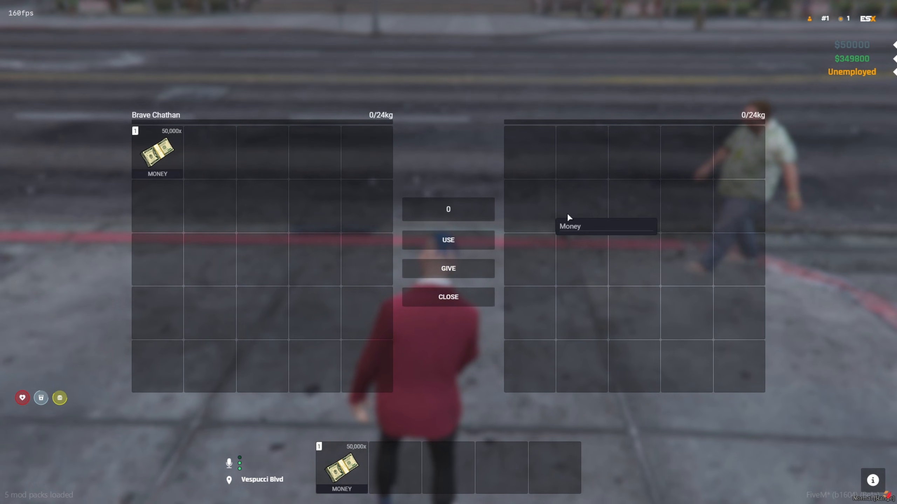
pyautogui.click(448, 210)
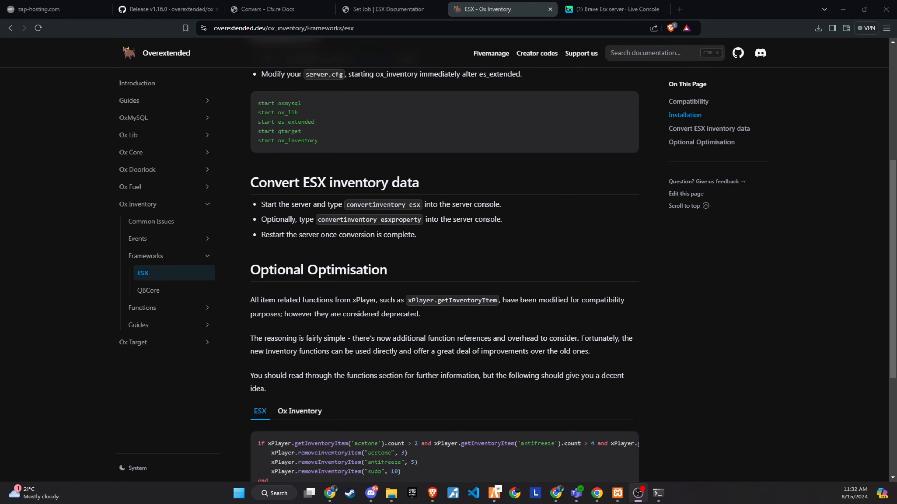
# Step: Copy the convertinventory esx command and return to the ESX server's txAdmin live console
pyautogui.doubleClick(382, 204)
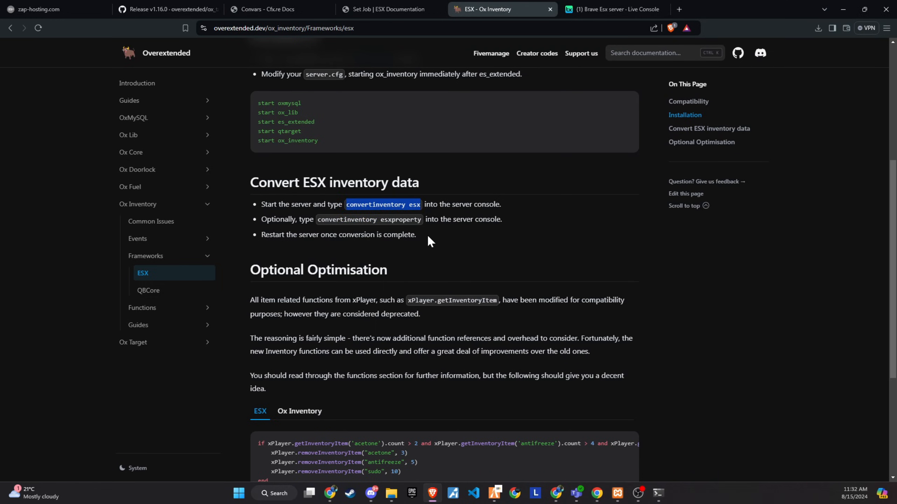
pyautogui.click(613, 9)
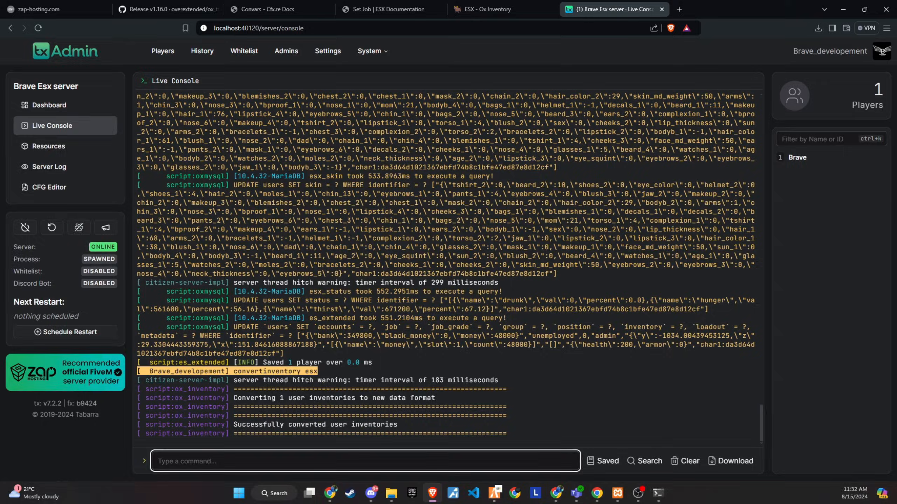
pyautogui.click(500, 9)
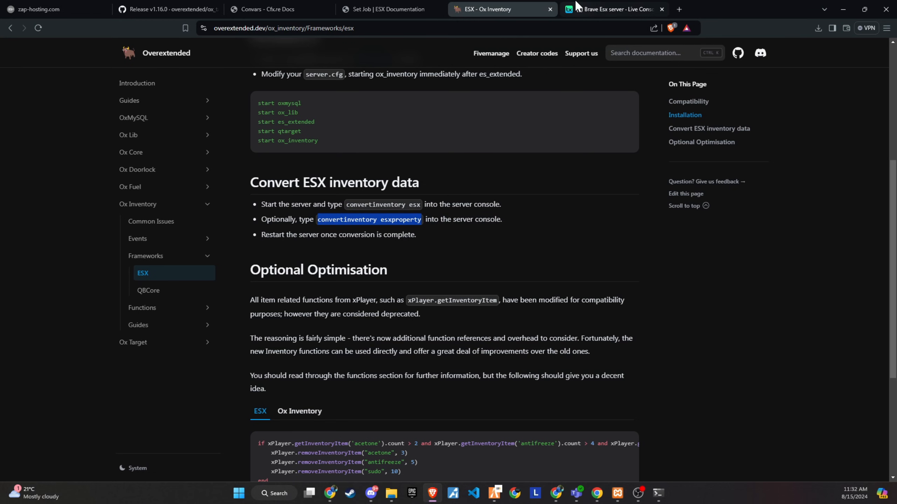
pyautogui.click(613, 9)
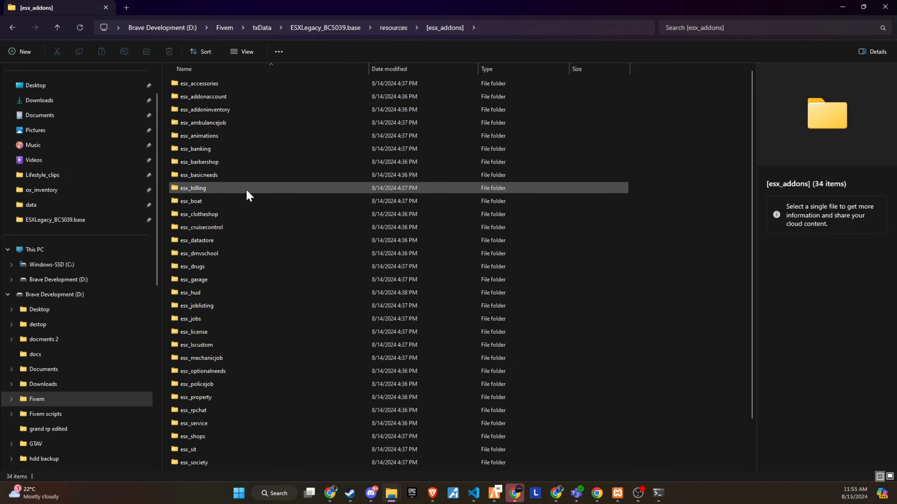
# Step: Scroll through esx_addons to remove esx_shops, leaving 32 items
pyautogui.scroll(-3)
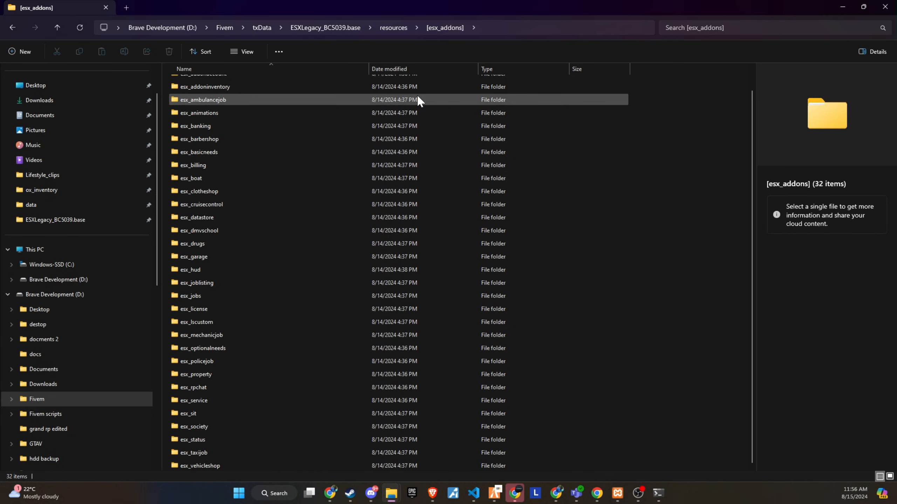
pyautogui.moveTo(418, 99)
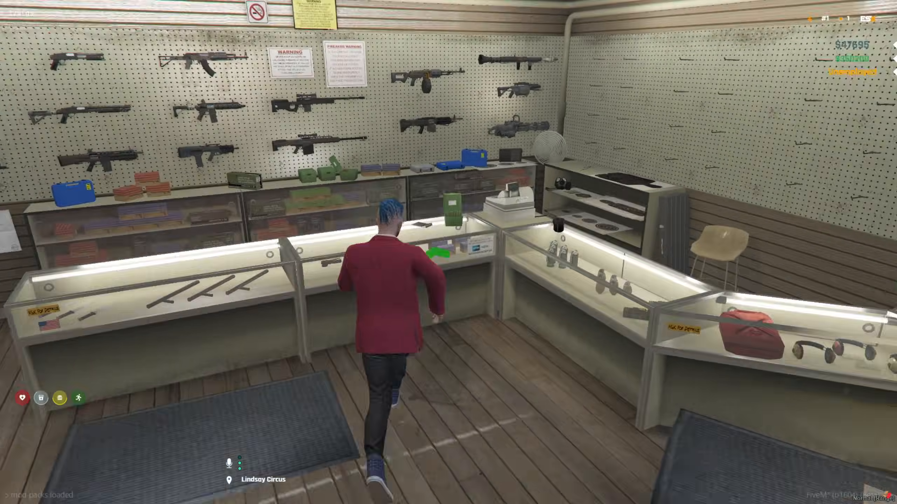
# Step: Buy 9MM ammo and a knife at Ammunation, then water at the 24/7 store
pyautogui.press('e')
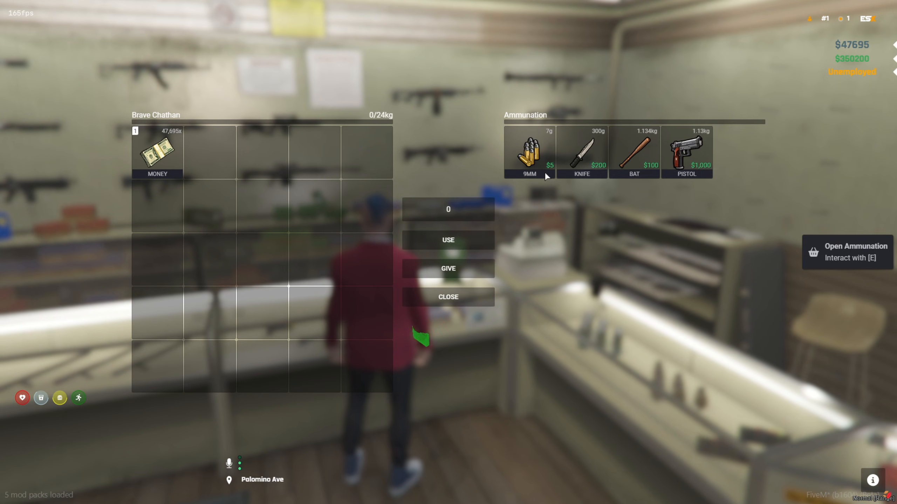
pyautogui.click(529, 151)
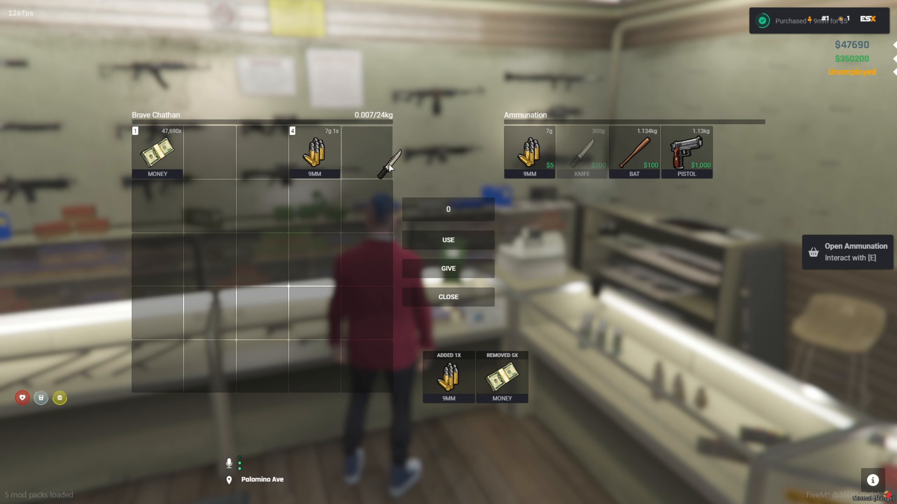
pyautogui.click(448, 297)
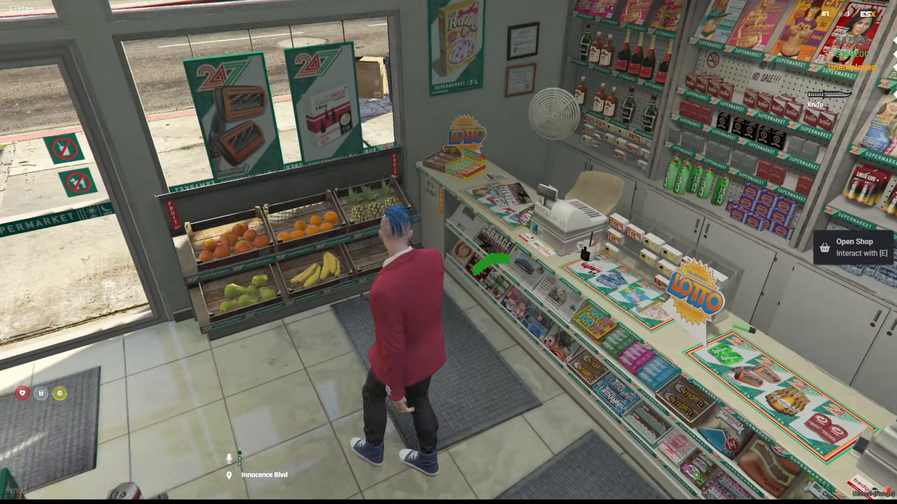
pyautogui.press('e')
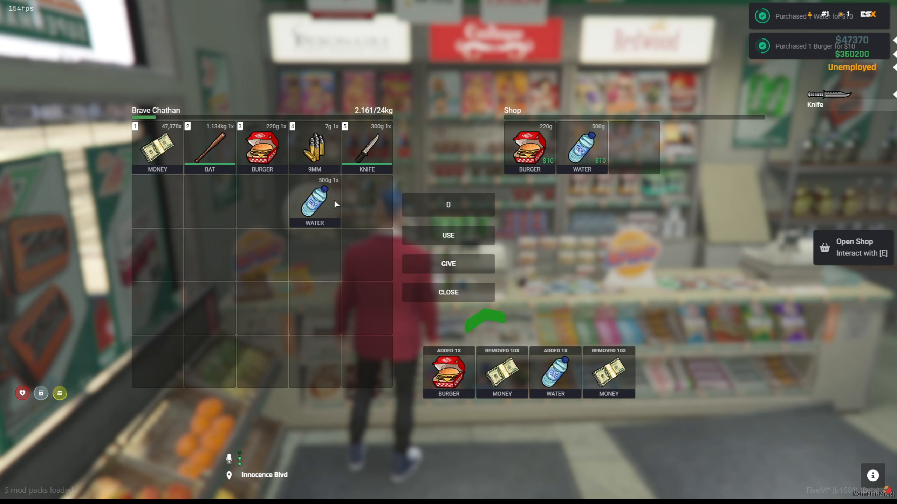
pyautogui.click(447, 292)
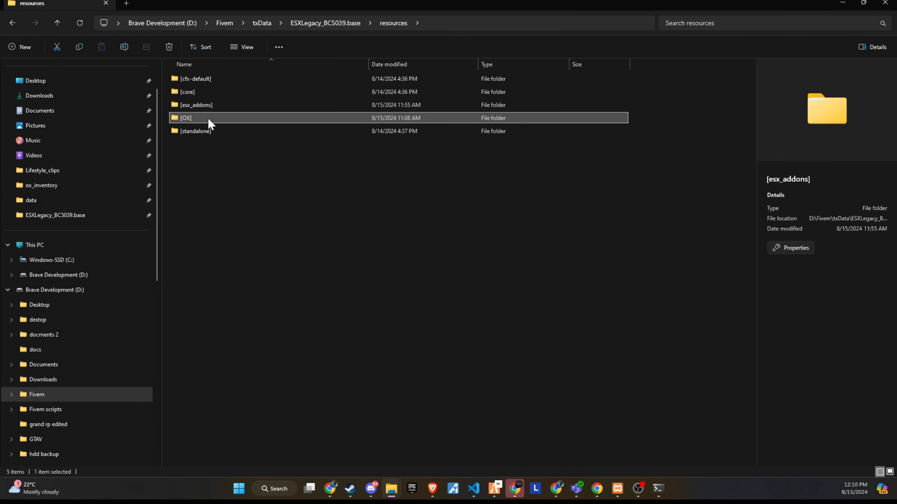
# Step: Open weapons.lua from ox_inventory's data folder under [OX] in the code editor
pyautogui.doubleClick(203, 105)
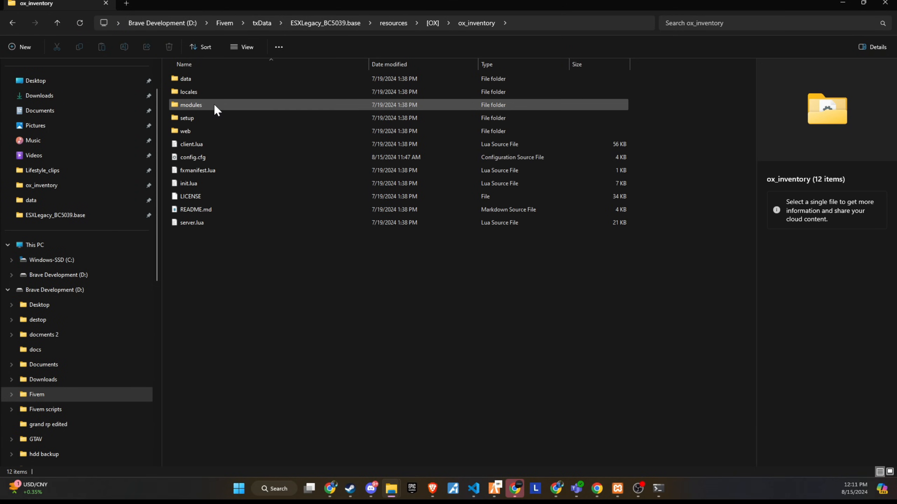
pyautogui.doubleClick(185, 79)
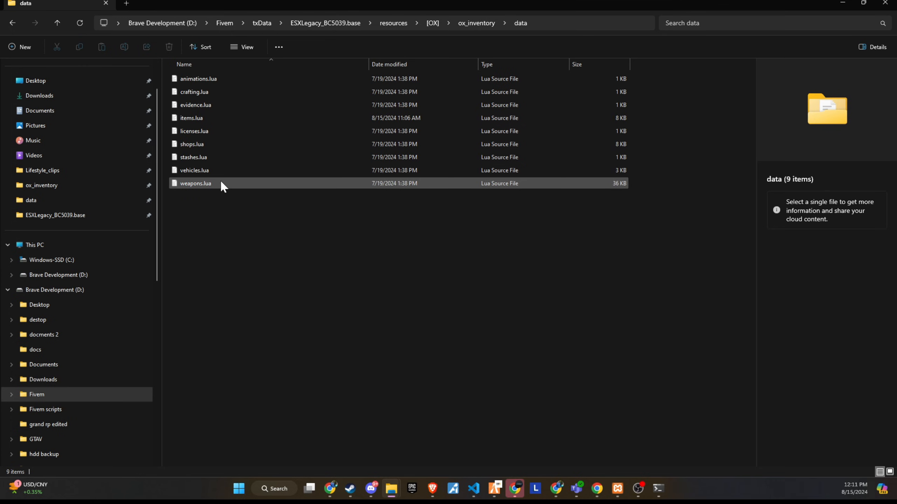
pyautogui.click(196, 183)
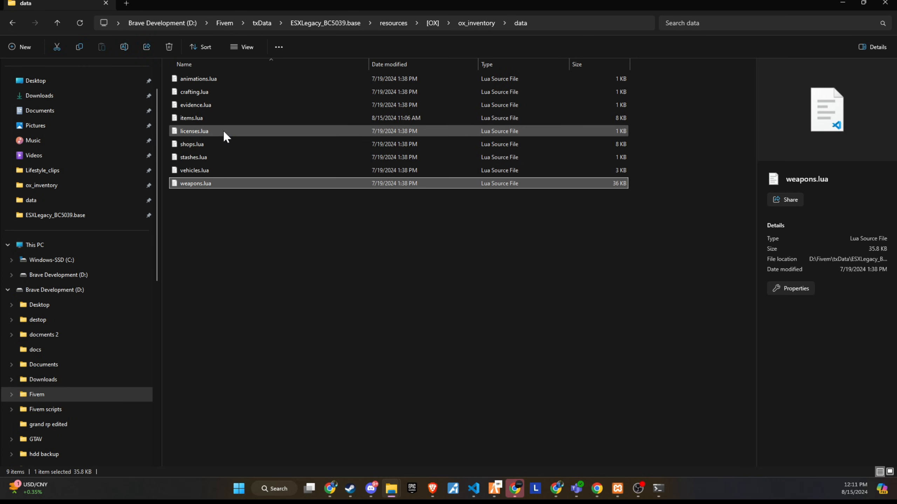
pyautogui.doubleClick(196, 182)
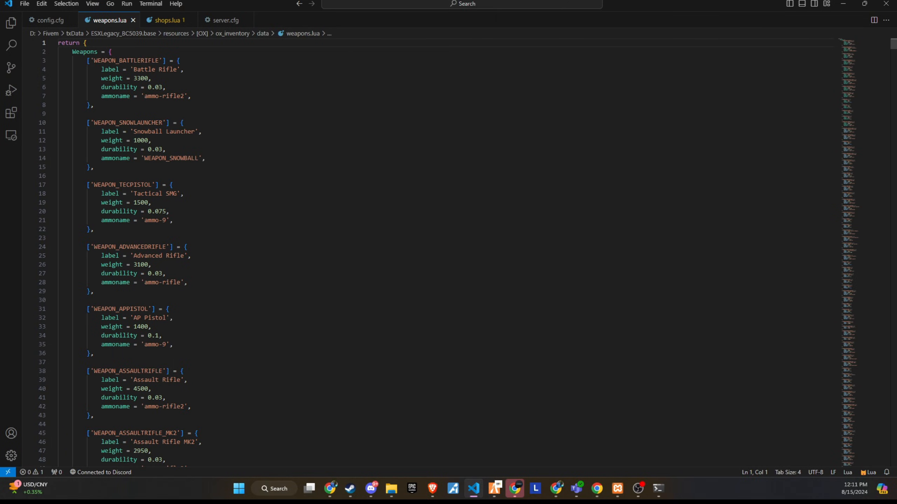
# Step: Browse the other data files, then go back to ox_inventory and select config.cfg
pyautogui.click(263, 33)
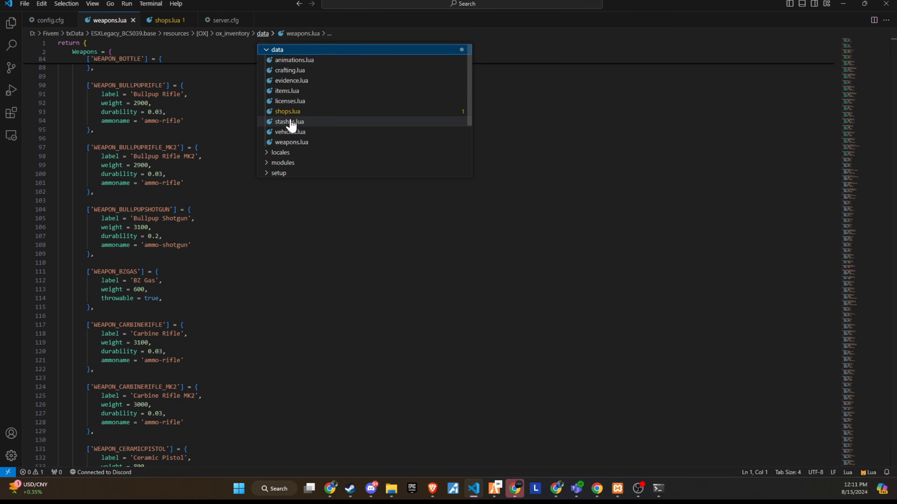
pyautogui.click(287, 111)
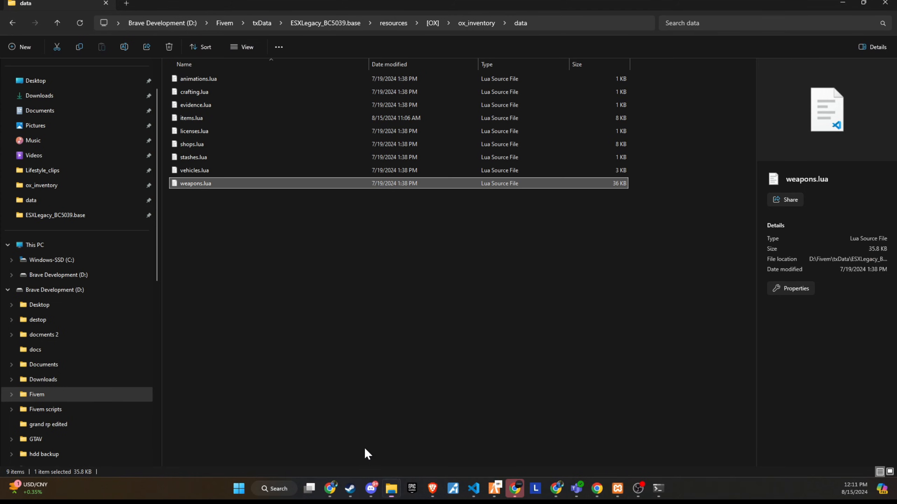
pyautogui.click(191, 144)
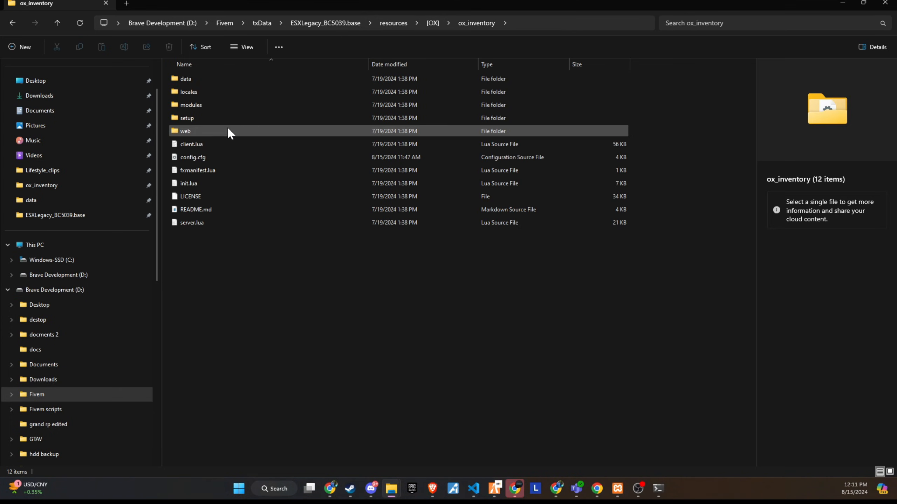
pyautogui.click(193, 157)
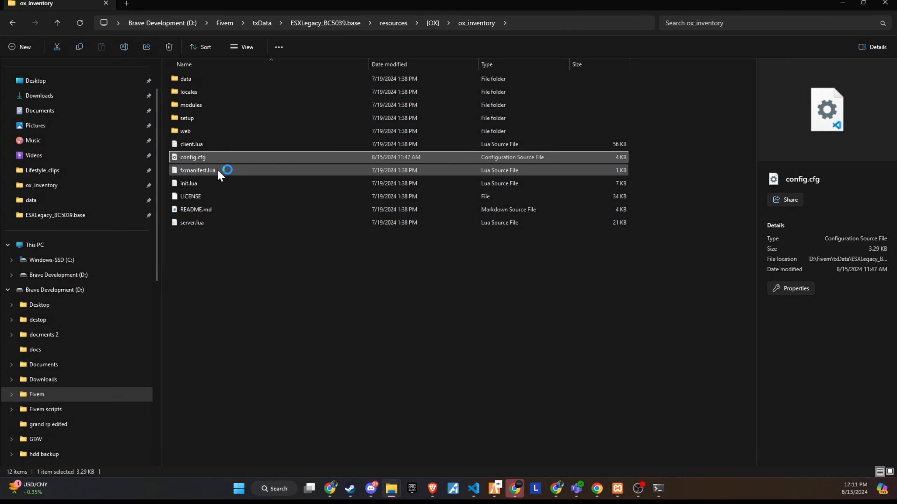
# Step: Open config.cfg in VS Code and review settings like inventory hotkeys and aimed firing
pyautogui.doubleClick(193, 157)
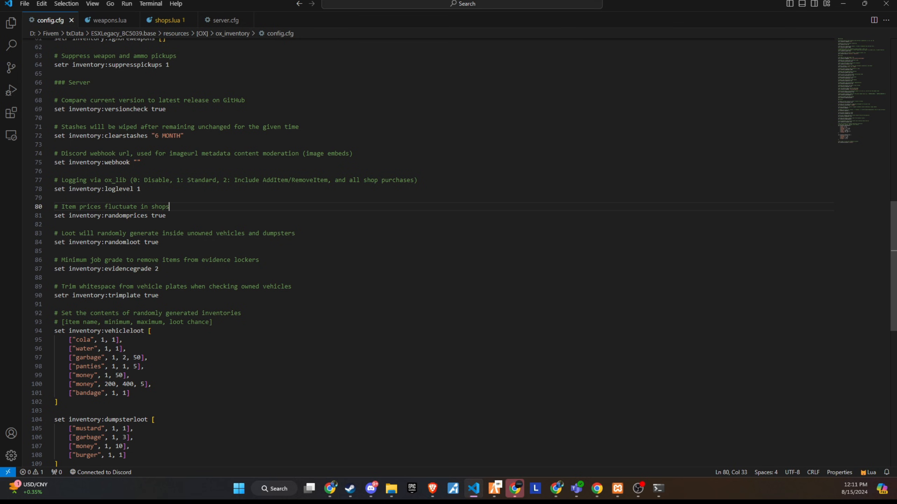
pyautogui.scroll(3)
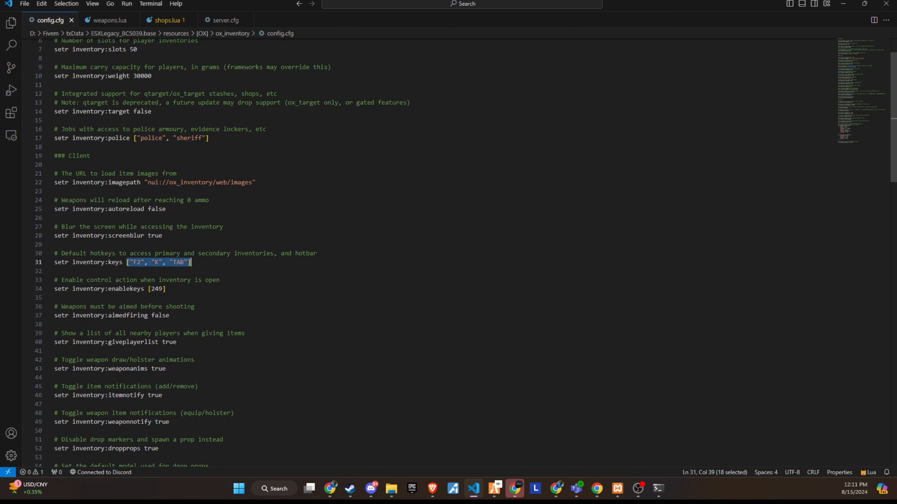
pyautogui.scroll(-3)
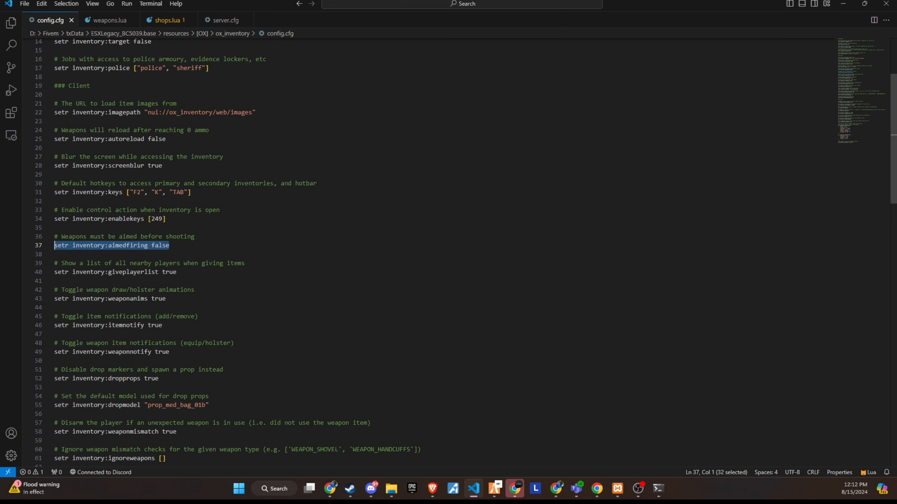
pyautogui.click(159, 299)
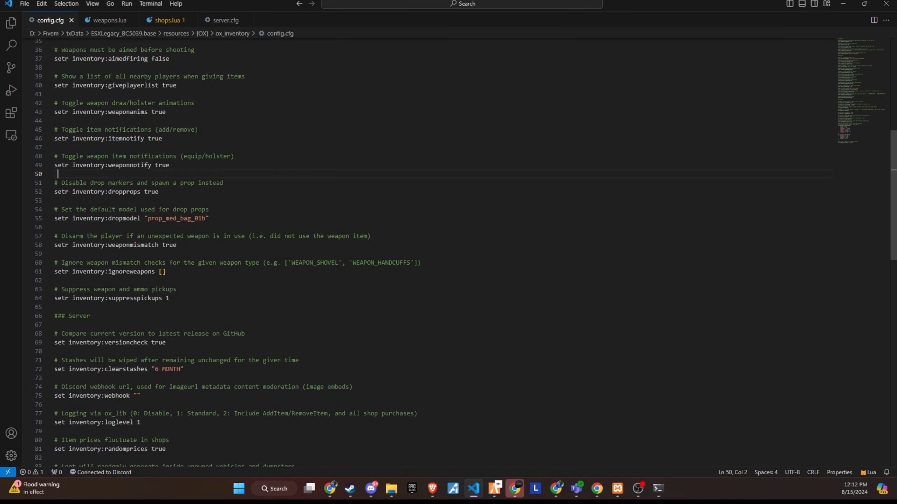
# Step: Switch to Discord's CODEIN server and browse the links, chat-gpt and logo-gpt channels
pyautogui.click(514, 492)
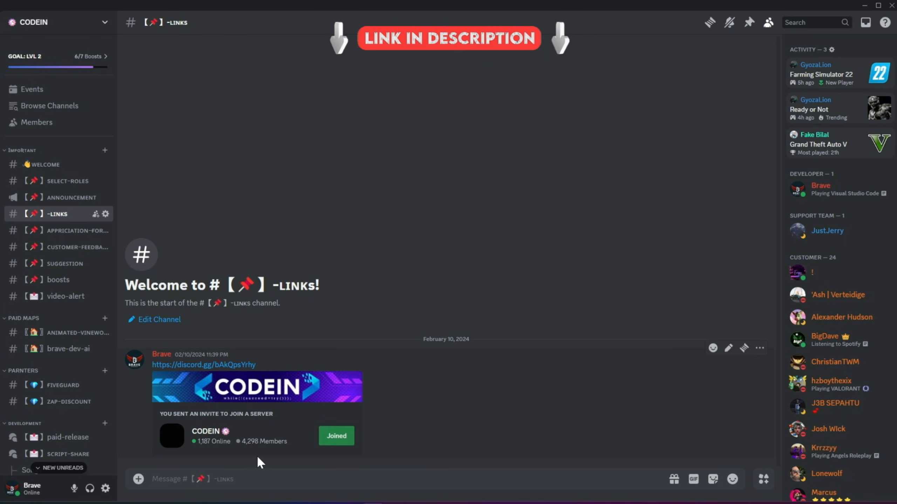
pyautogui.moveTo(263, 452)
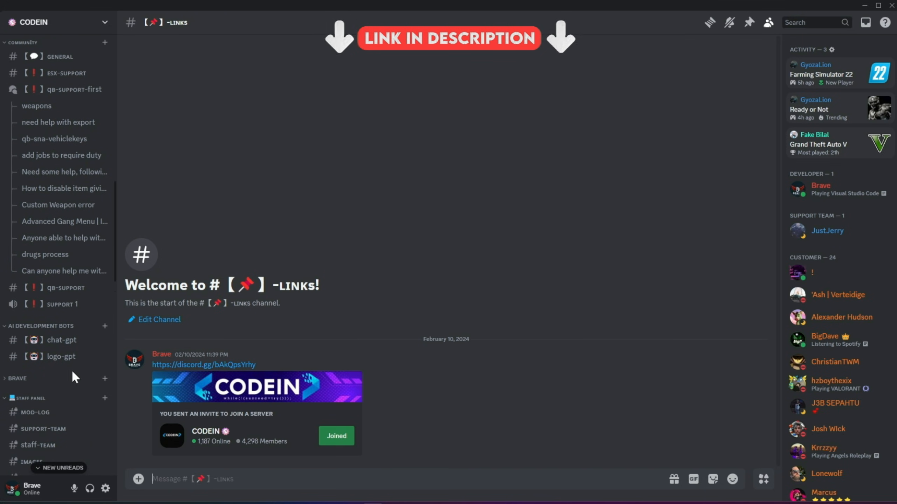
pyautogui.click(61, 340)
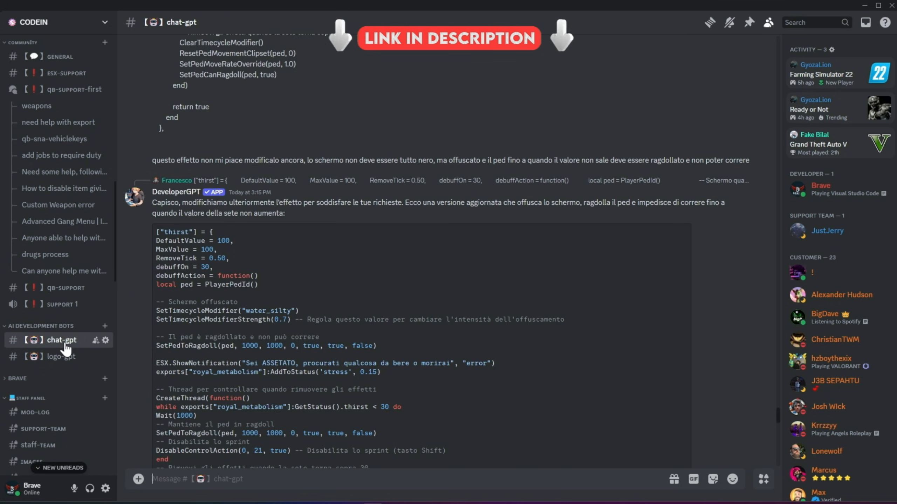
pyautogui.scroll(-3)
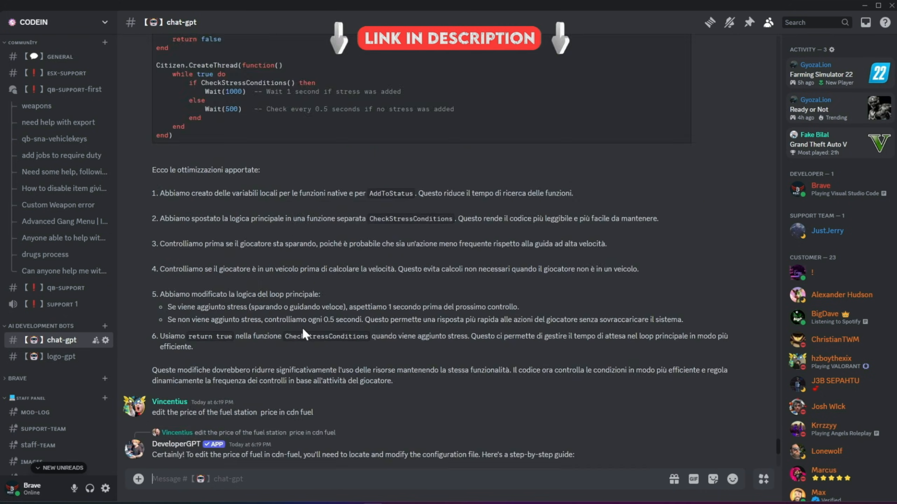
pyautogui.scroll(3)
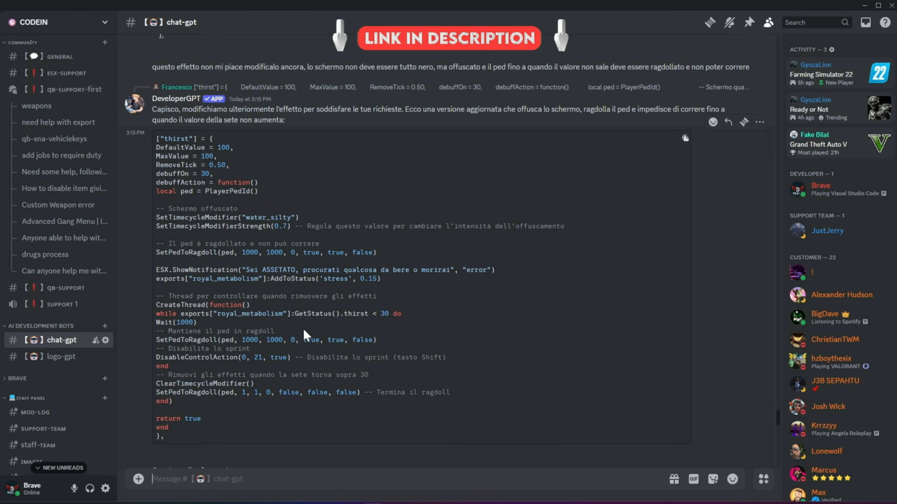
pyautogui.click(61, 356)
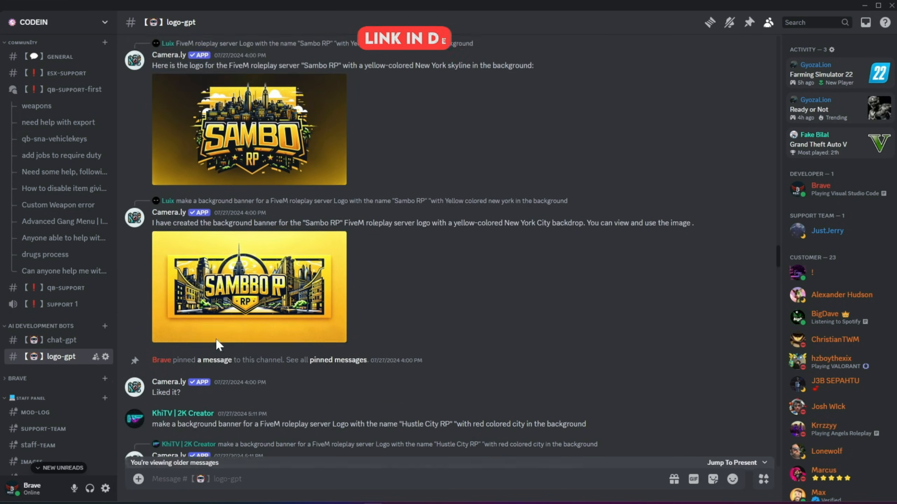
pyautogui.scroll(-3)
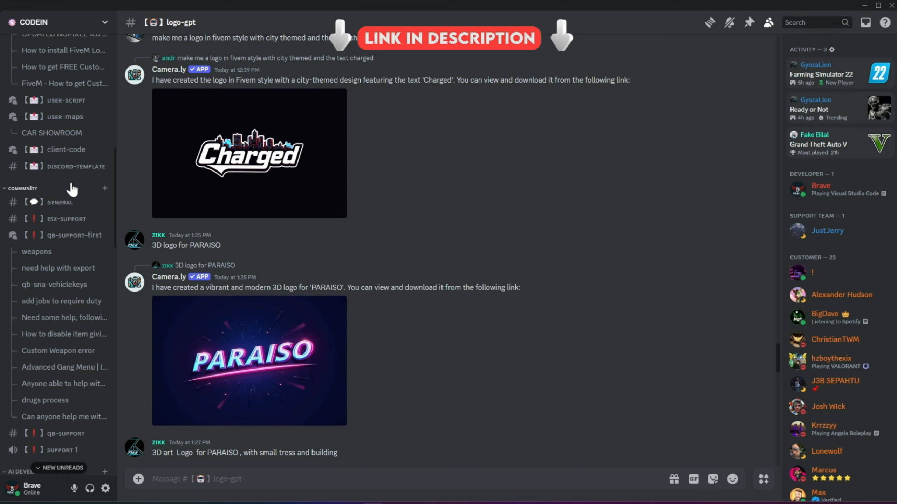
# Step: Browse the user-maps forum and discord-template, ending on the client-code forum
pyautogui.click(65, 115)
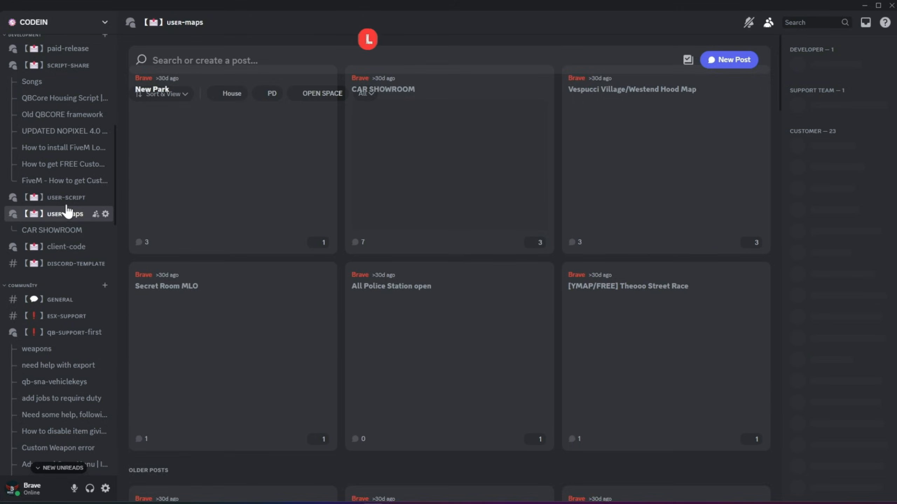
pyautogui.click(75, 263)
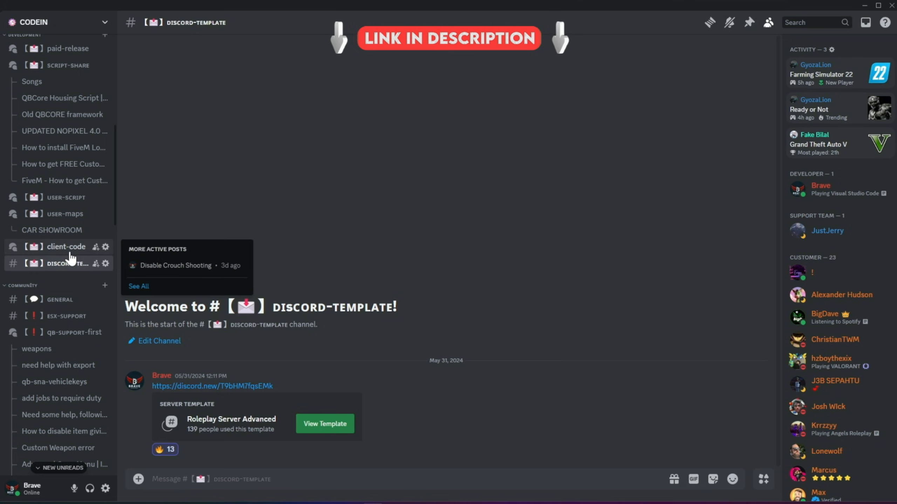
pyautogui.click(66, 247)
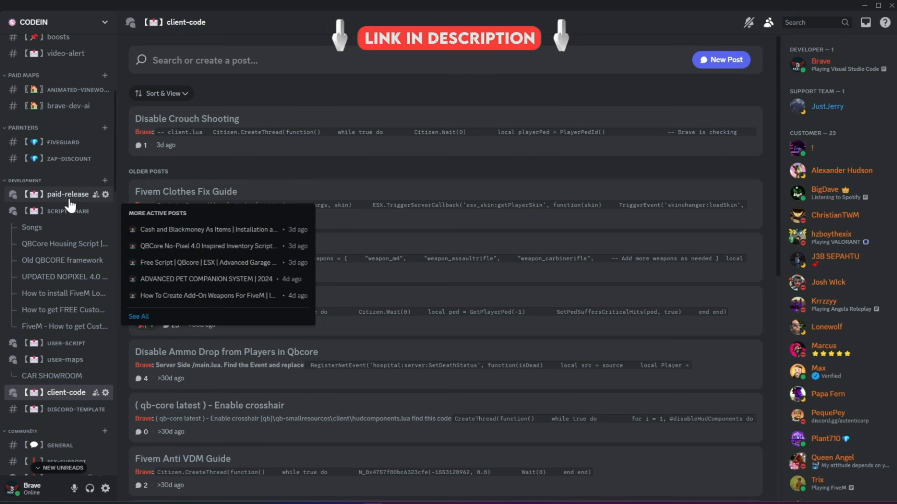